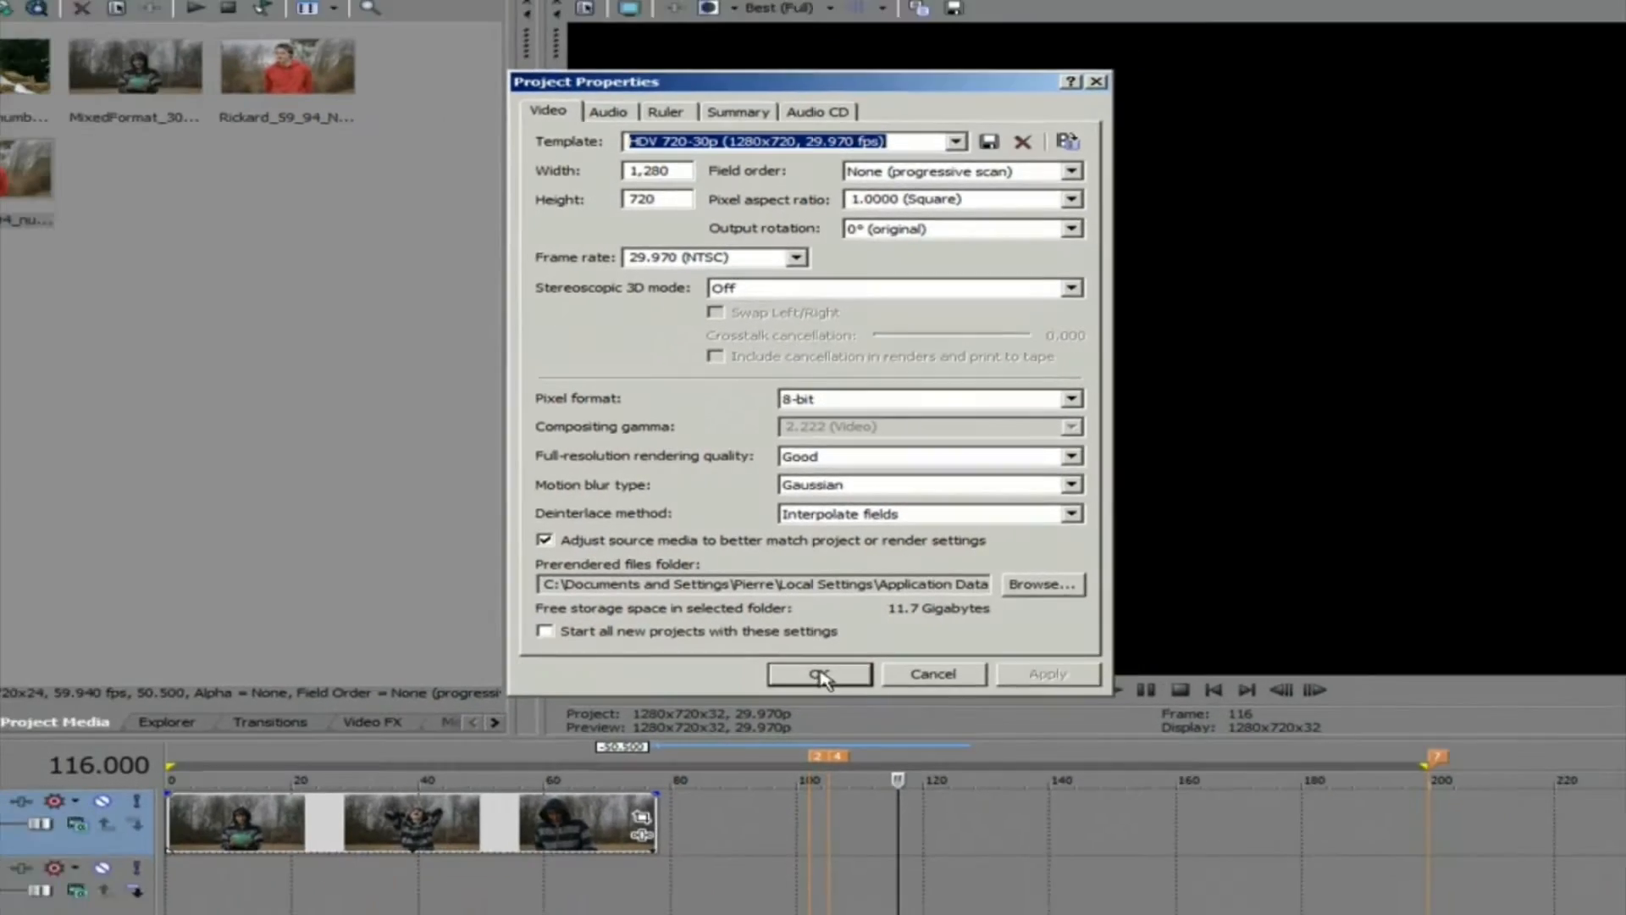
# Confirm Project Properties and check Rickard_59_94_numbers.mov media properties show 59.940 fps progressive
pyautogui.click(818, 673)
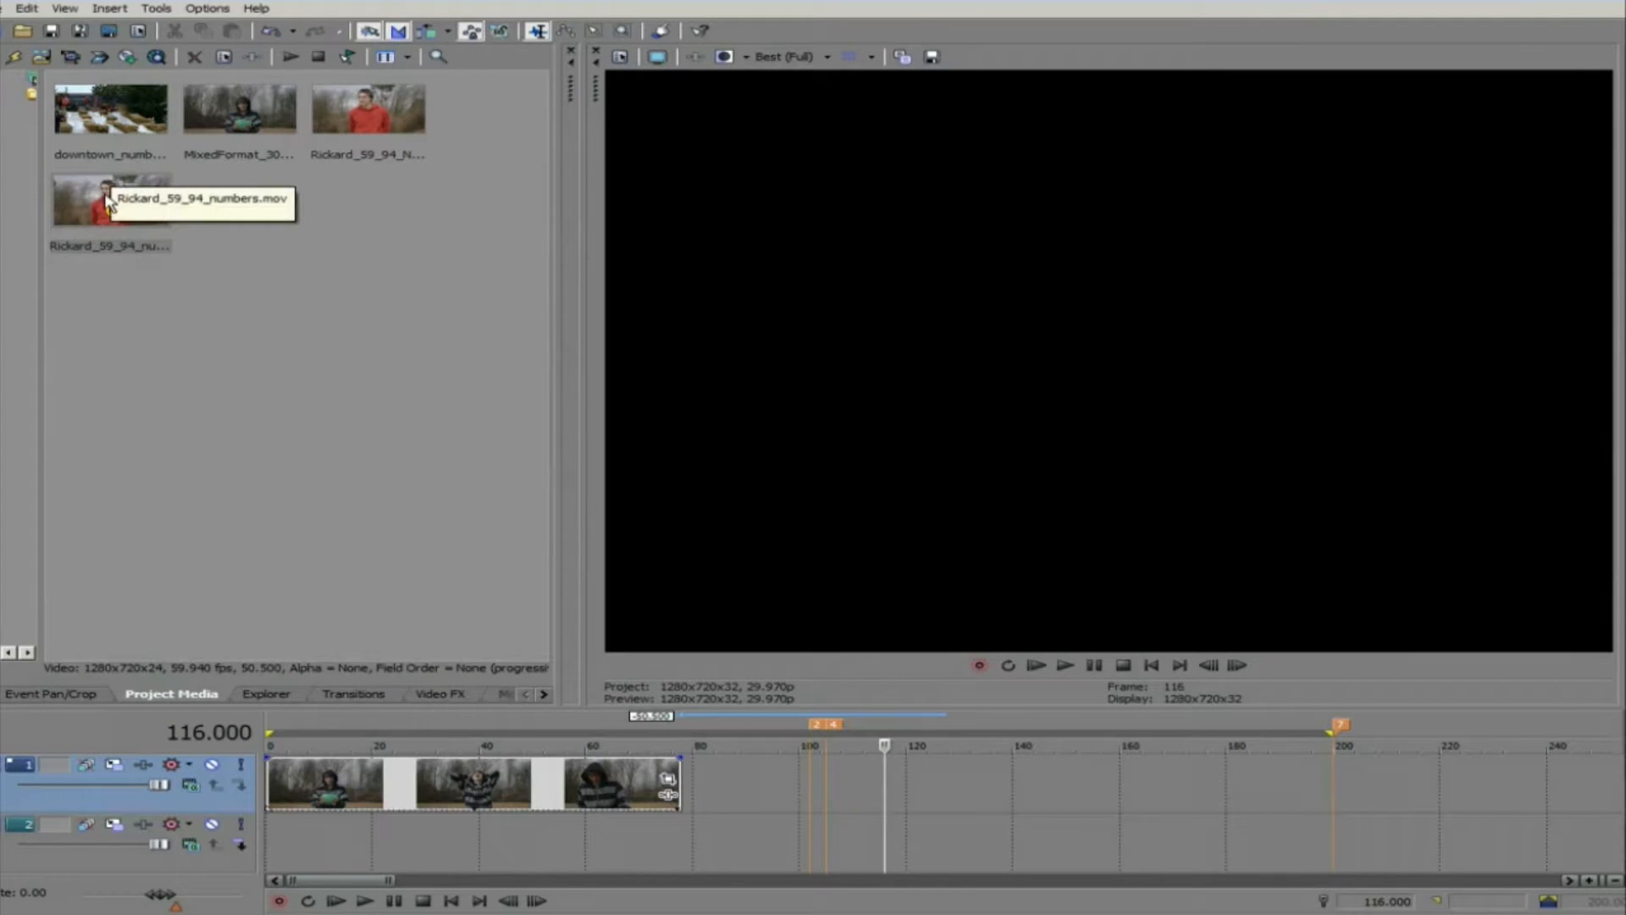
pyautogui.rightClick(108, 200)
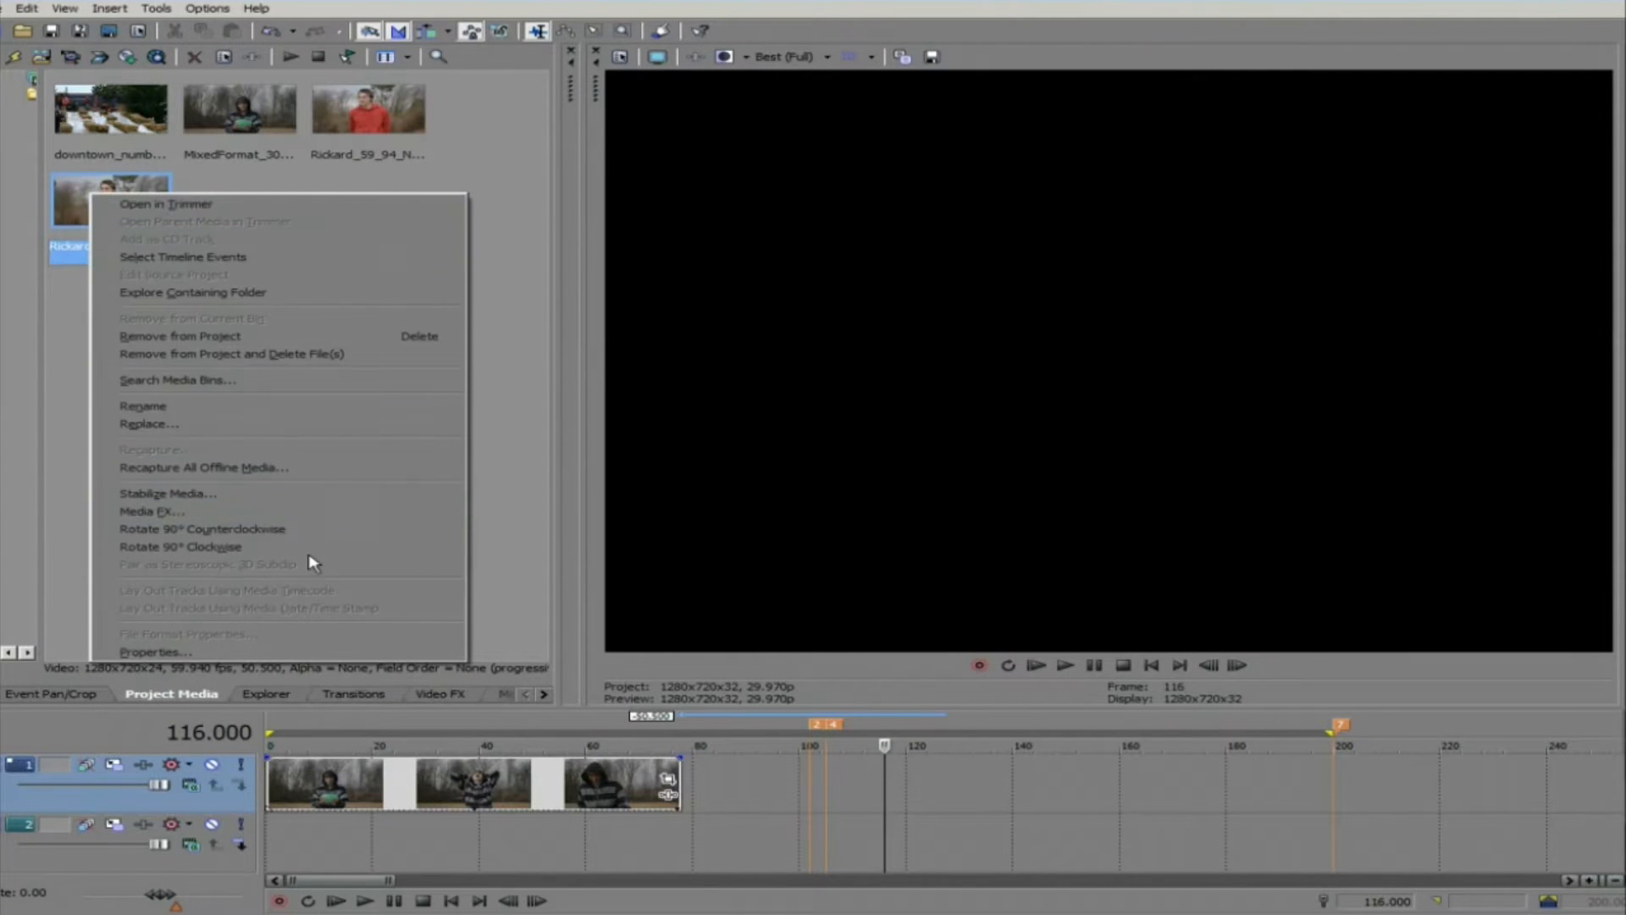
pyautogui.click(156, 651)
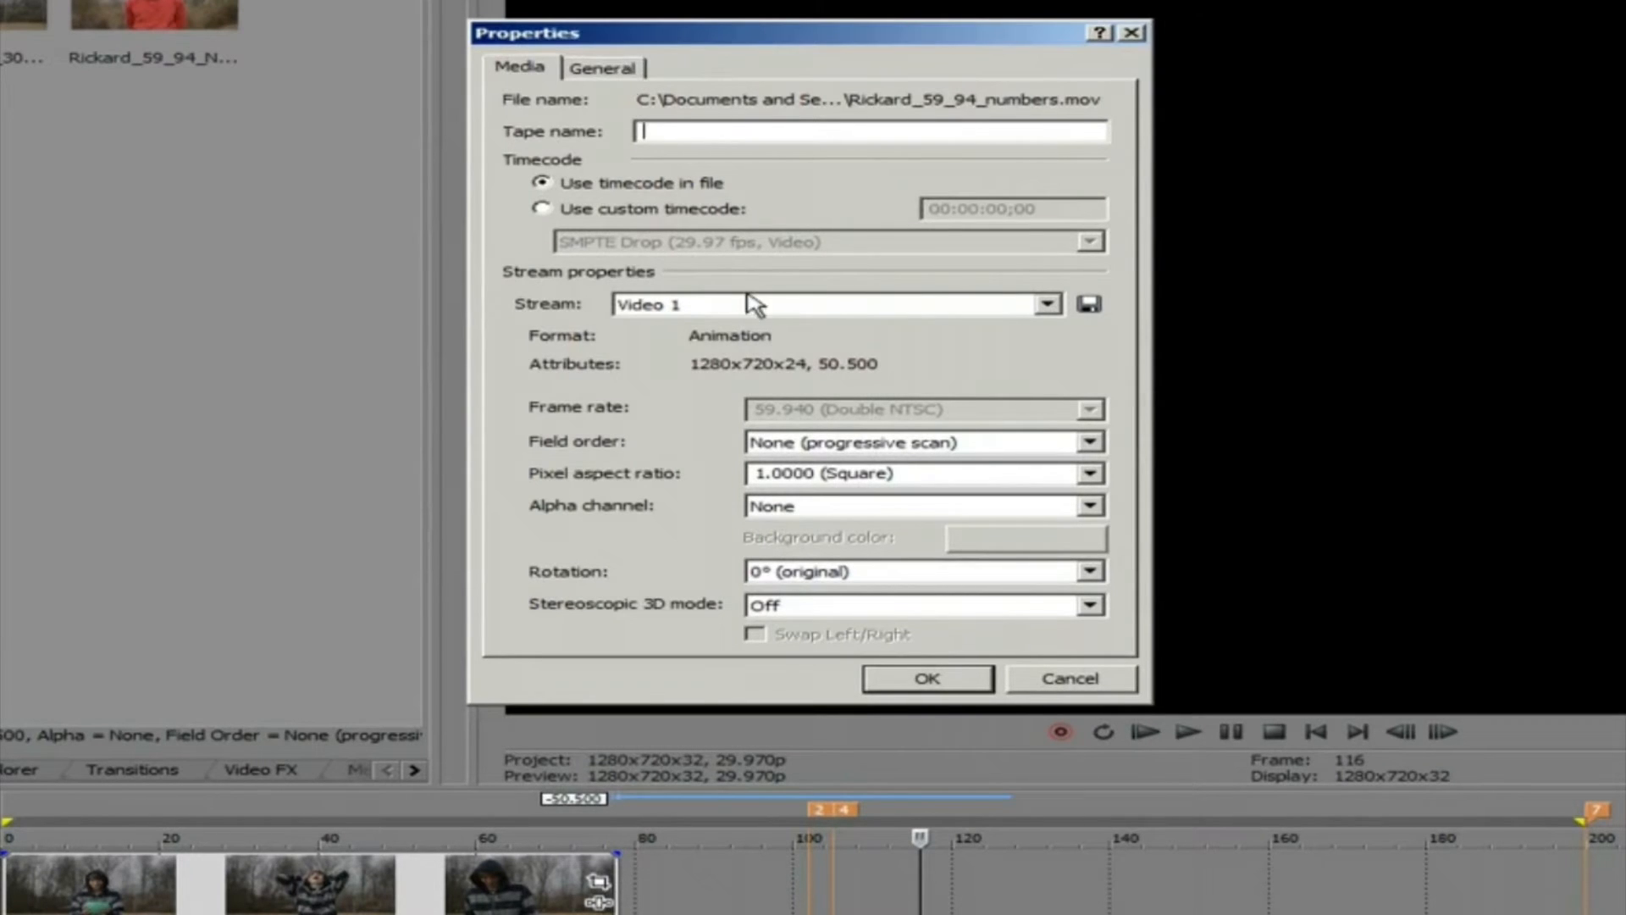
pyautogui.moveTo(916, 434)
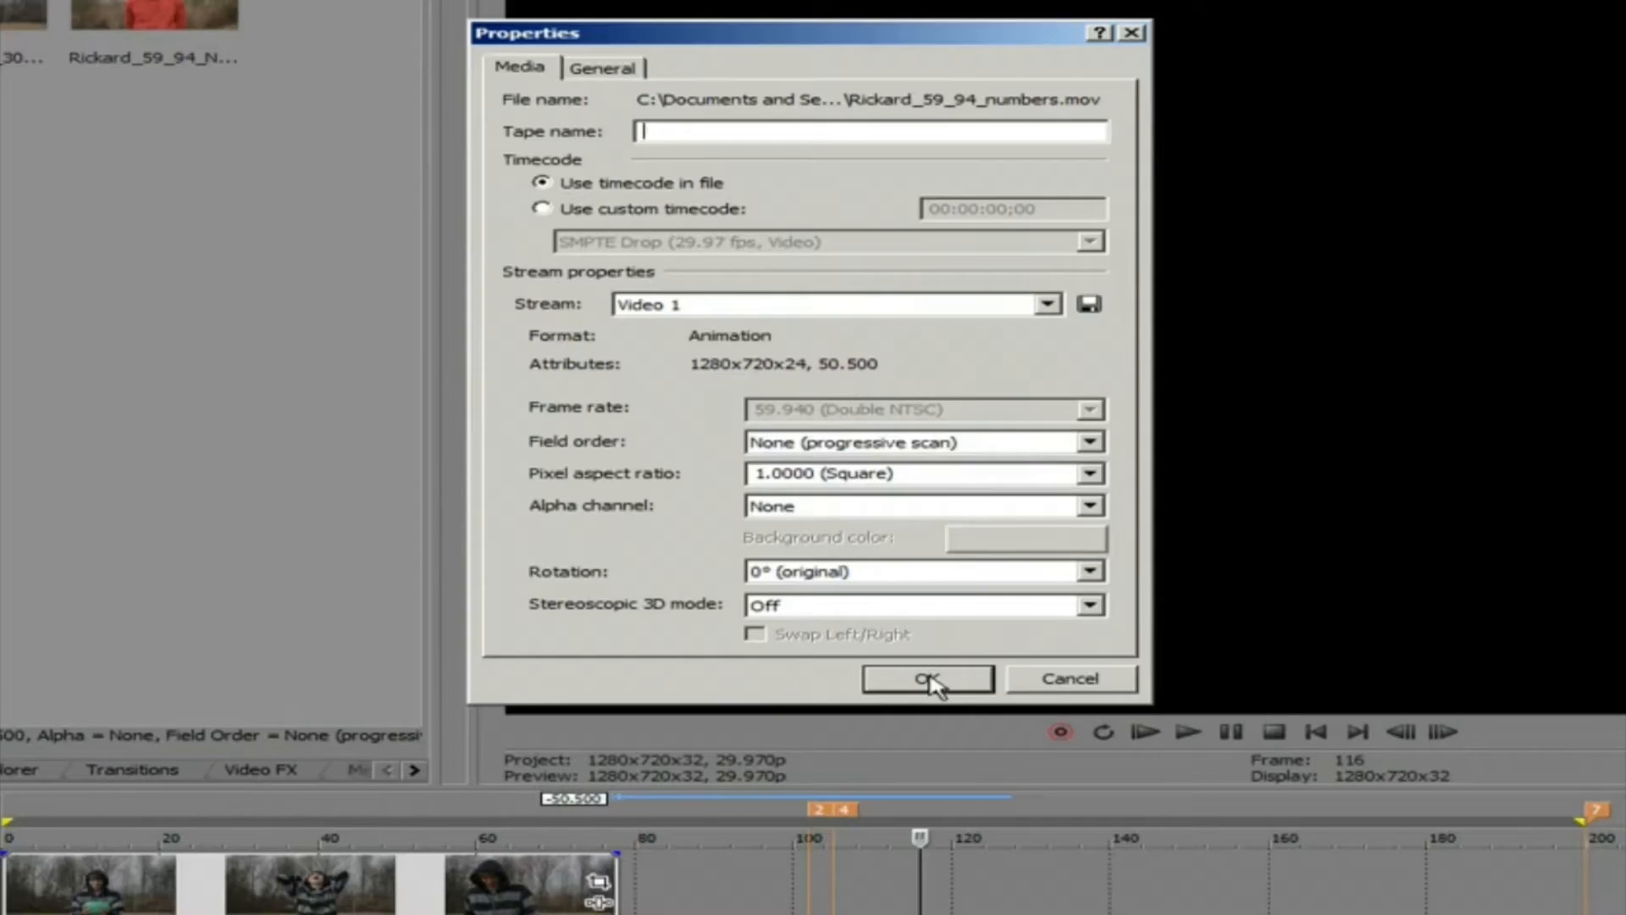
pyautogui.click(927, 677)
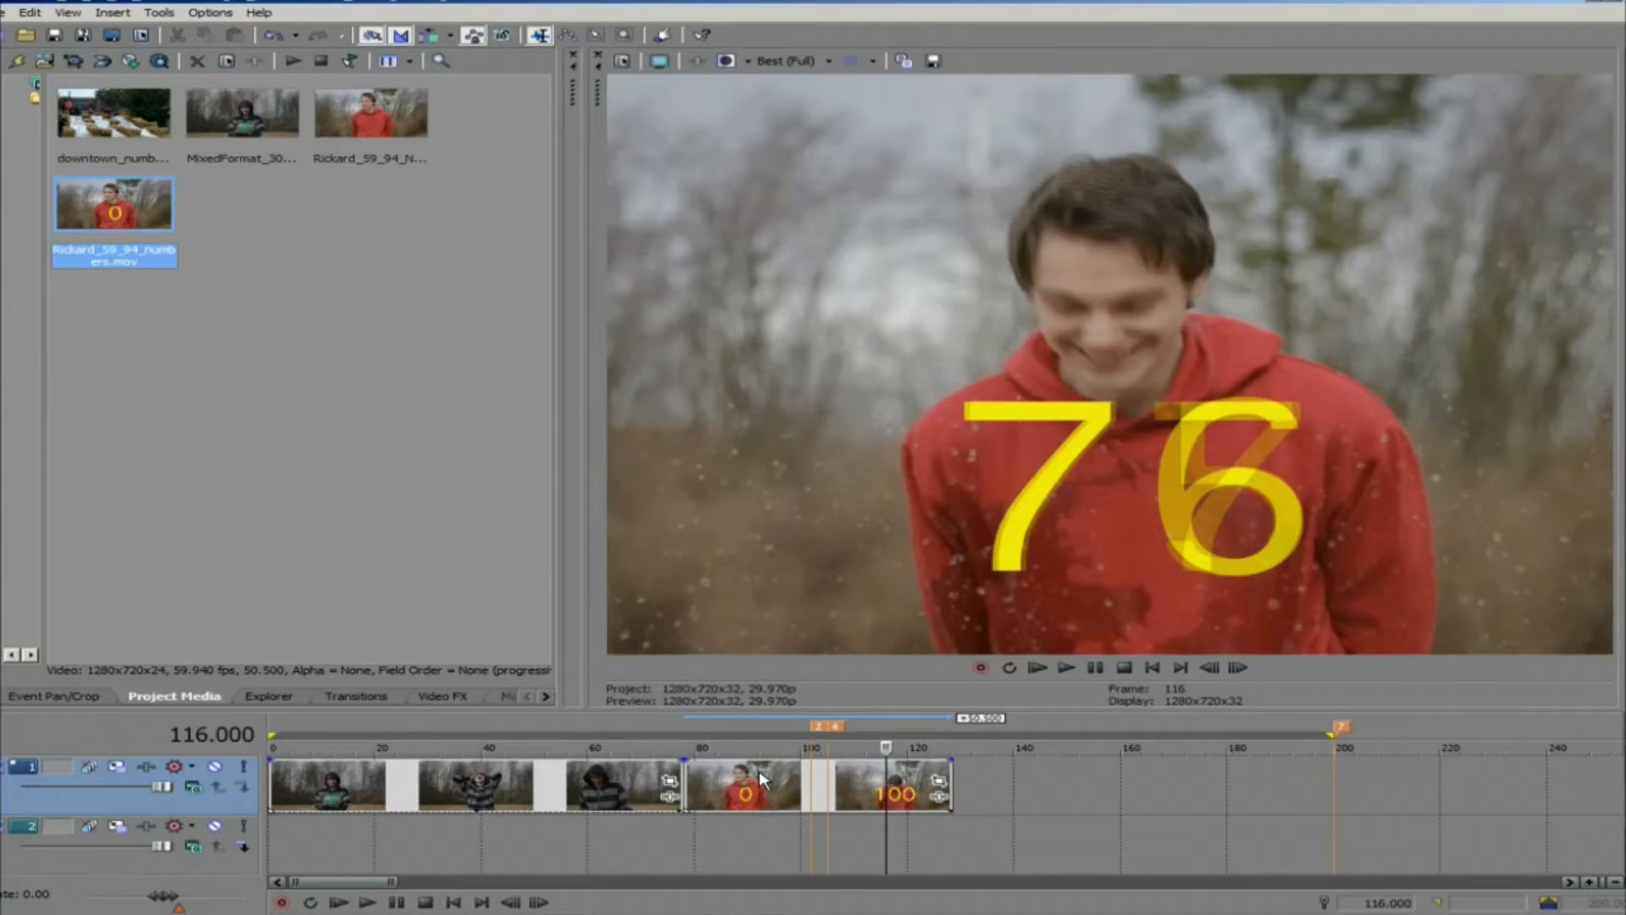
# Disable resampling on the numbers clip event in its properties
pyautogui.doubleClick(762, 785)
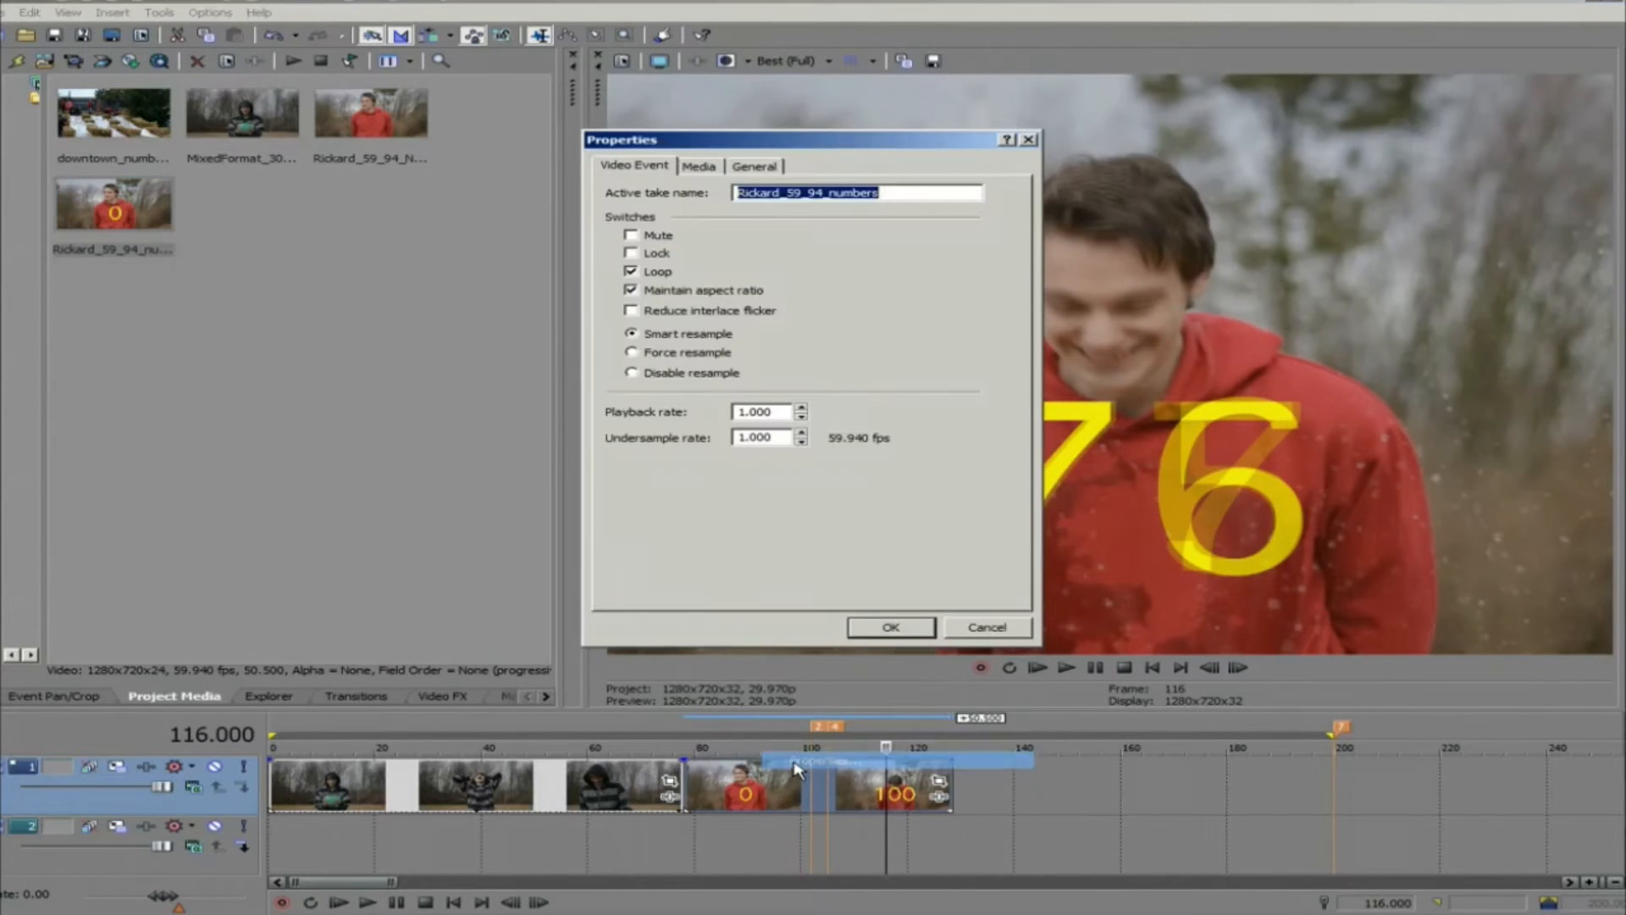
pyautogui.click(632, 373)
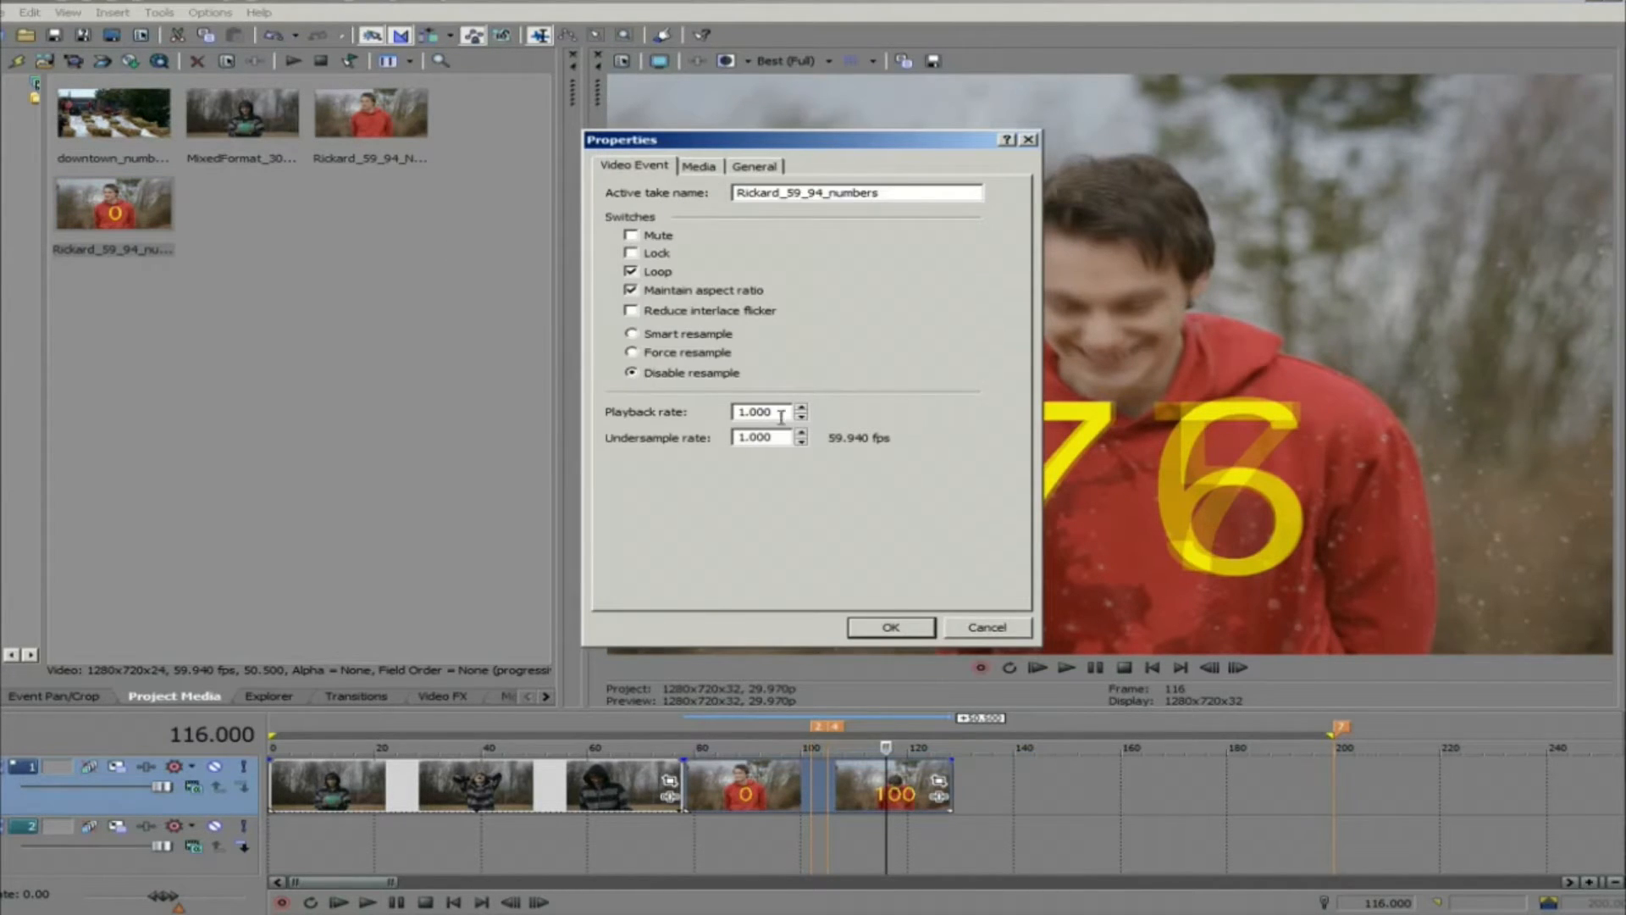
pyautogui.click(889, 627)
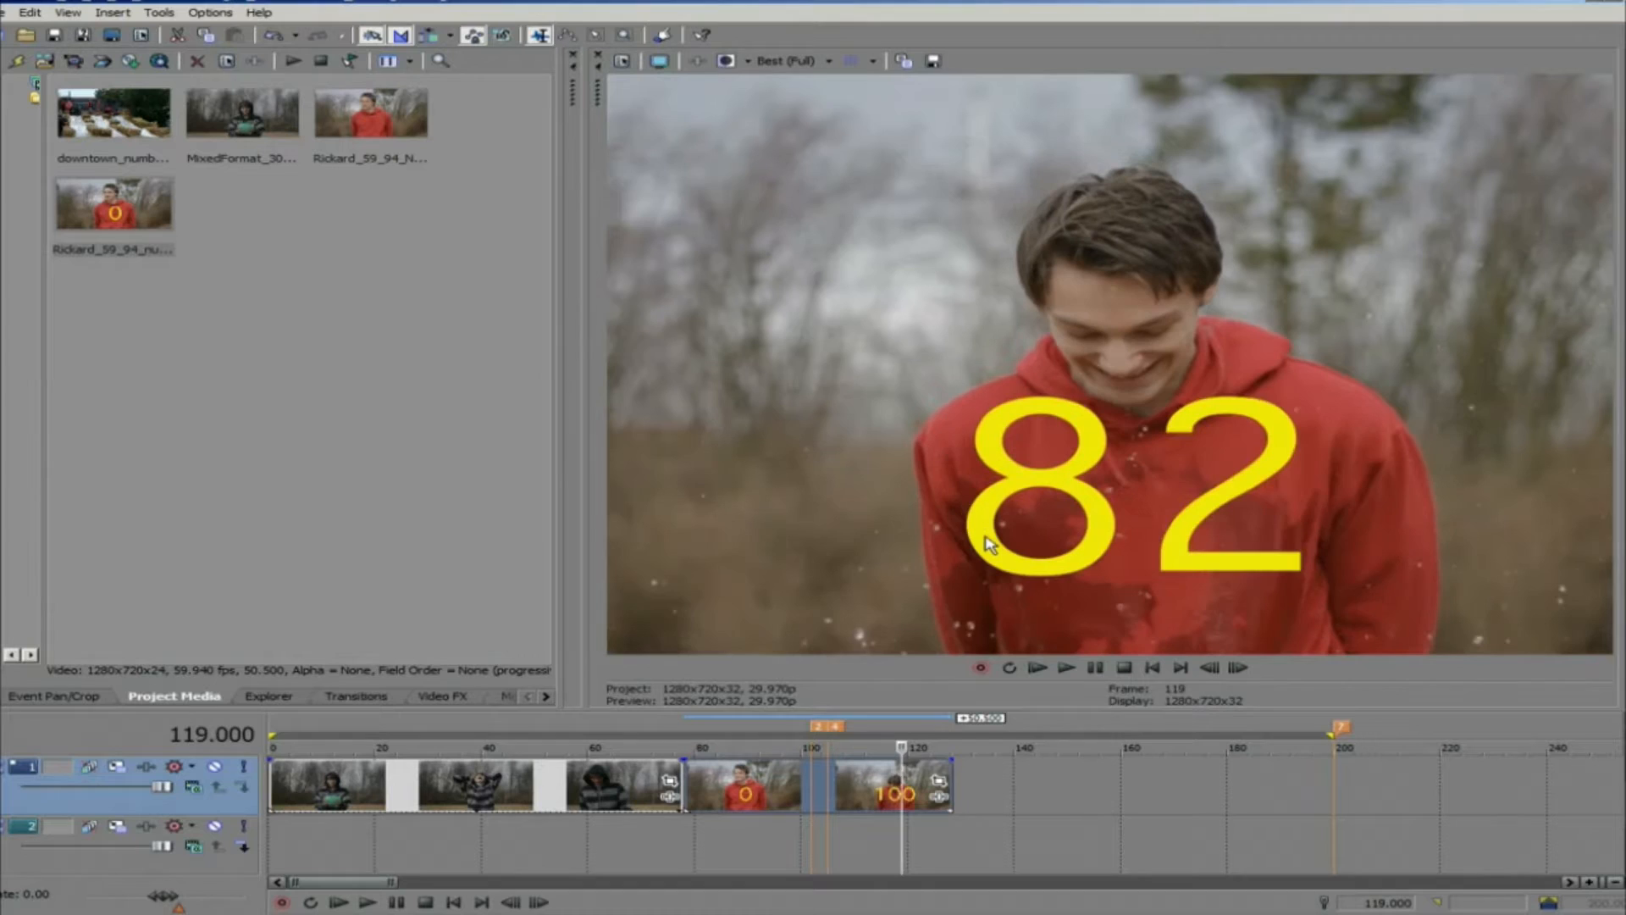
pyautogui.click(1065, 668)
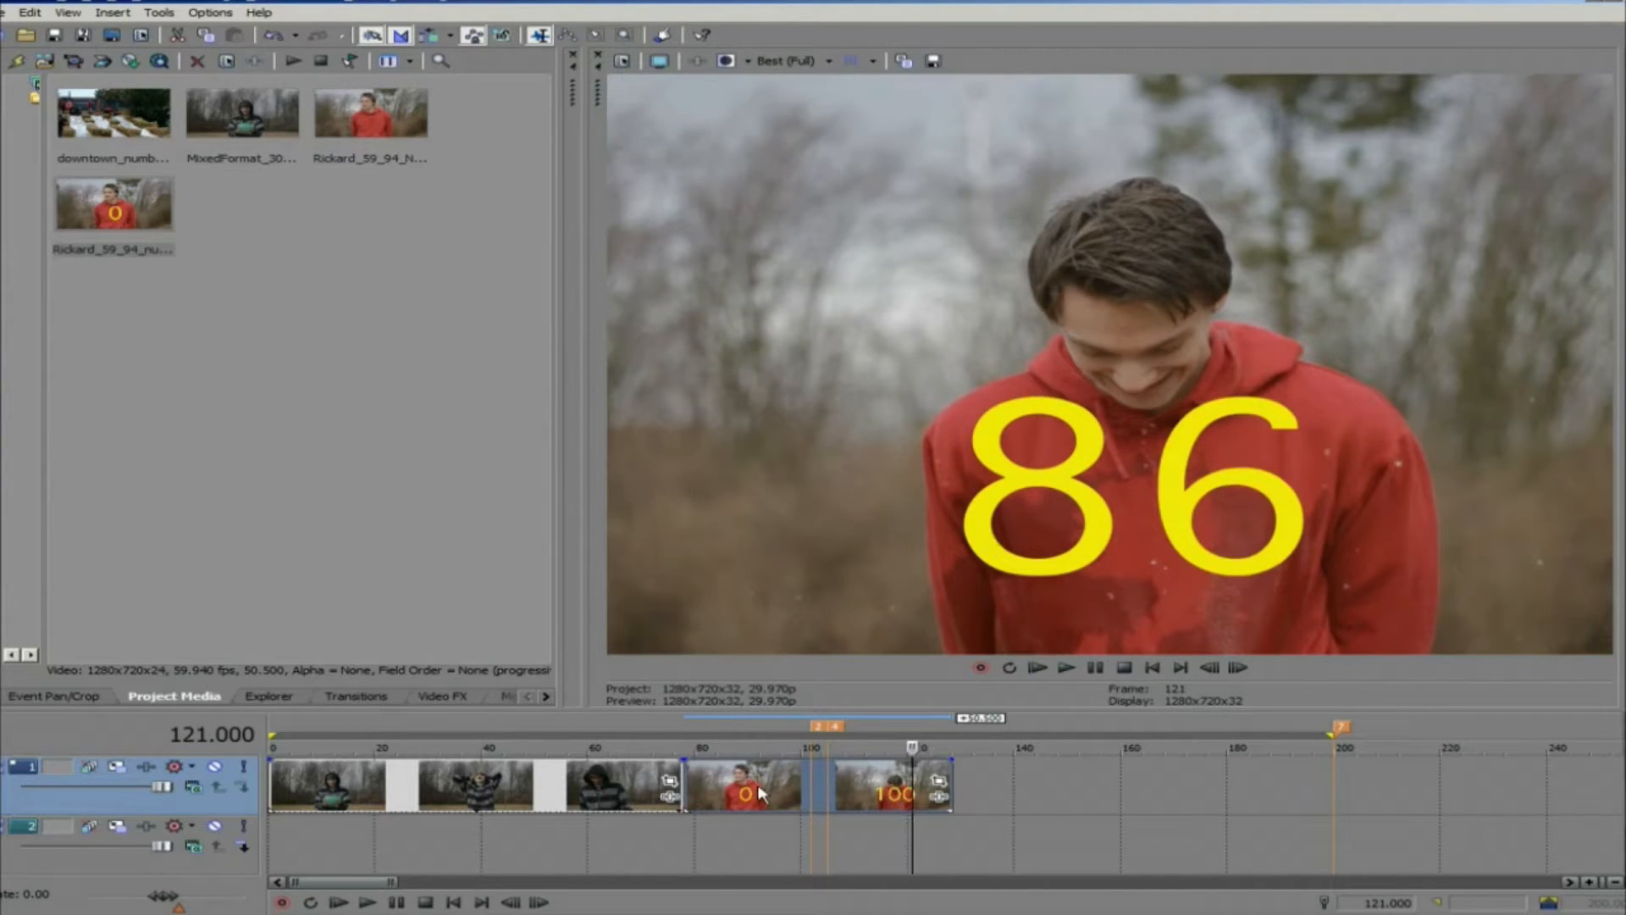
# Set the numbers clip's playback rate to 0.5
pyautogui.click(764, 747)
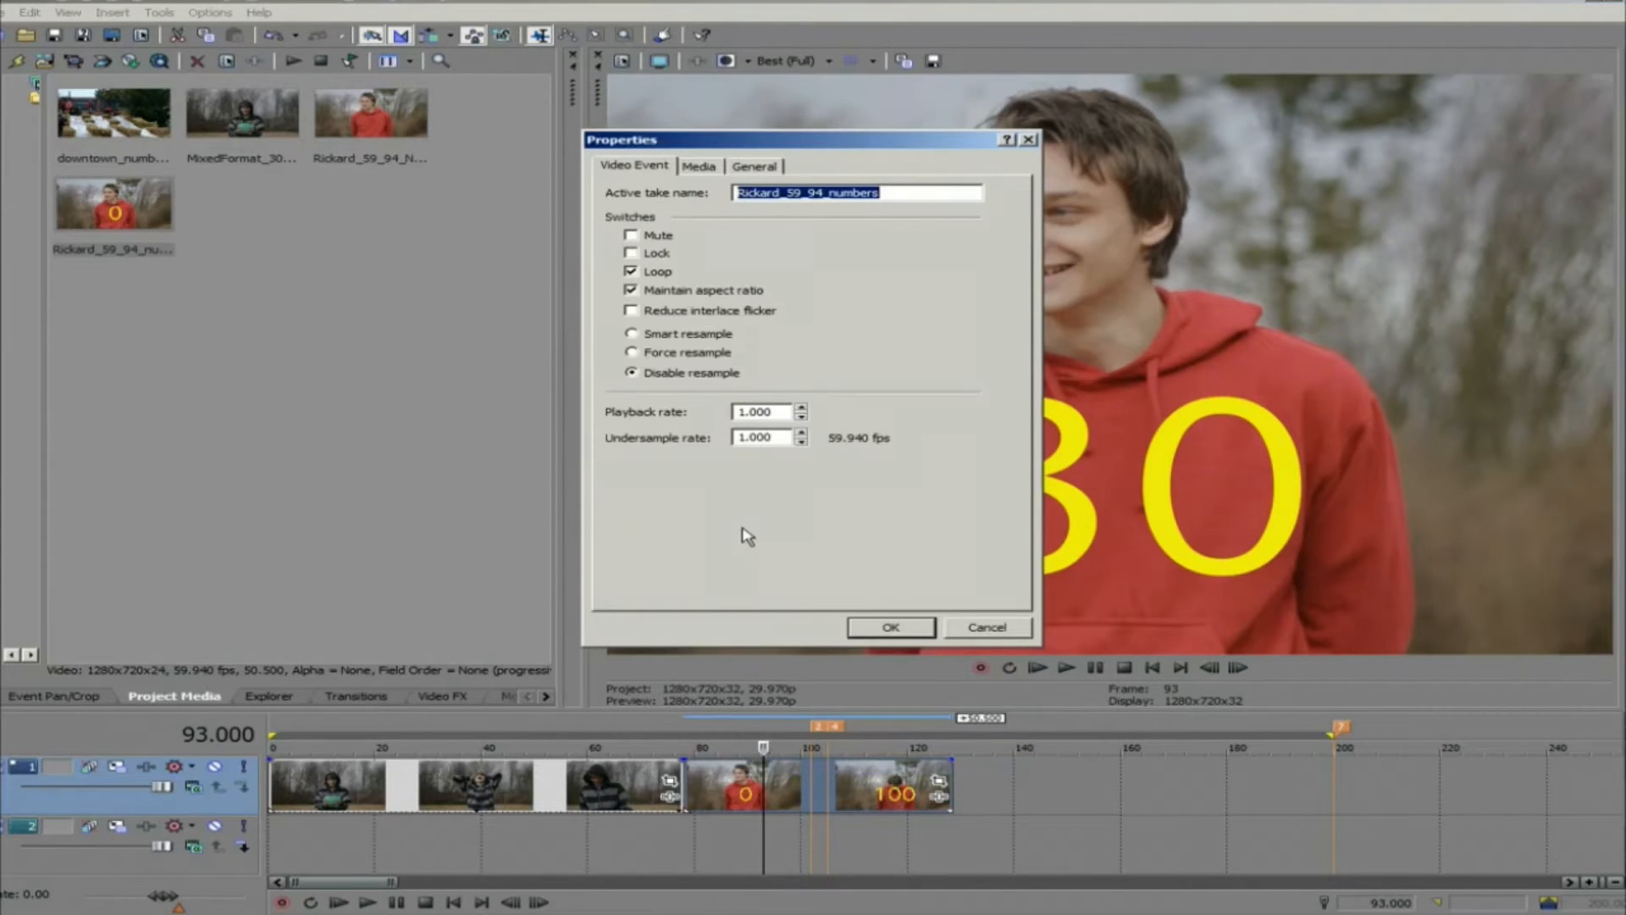
pyautogui.click(762, 412)
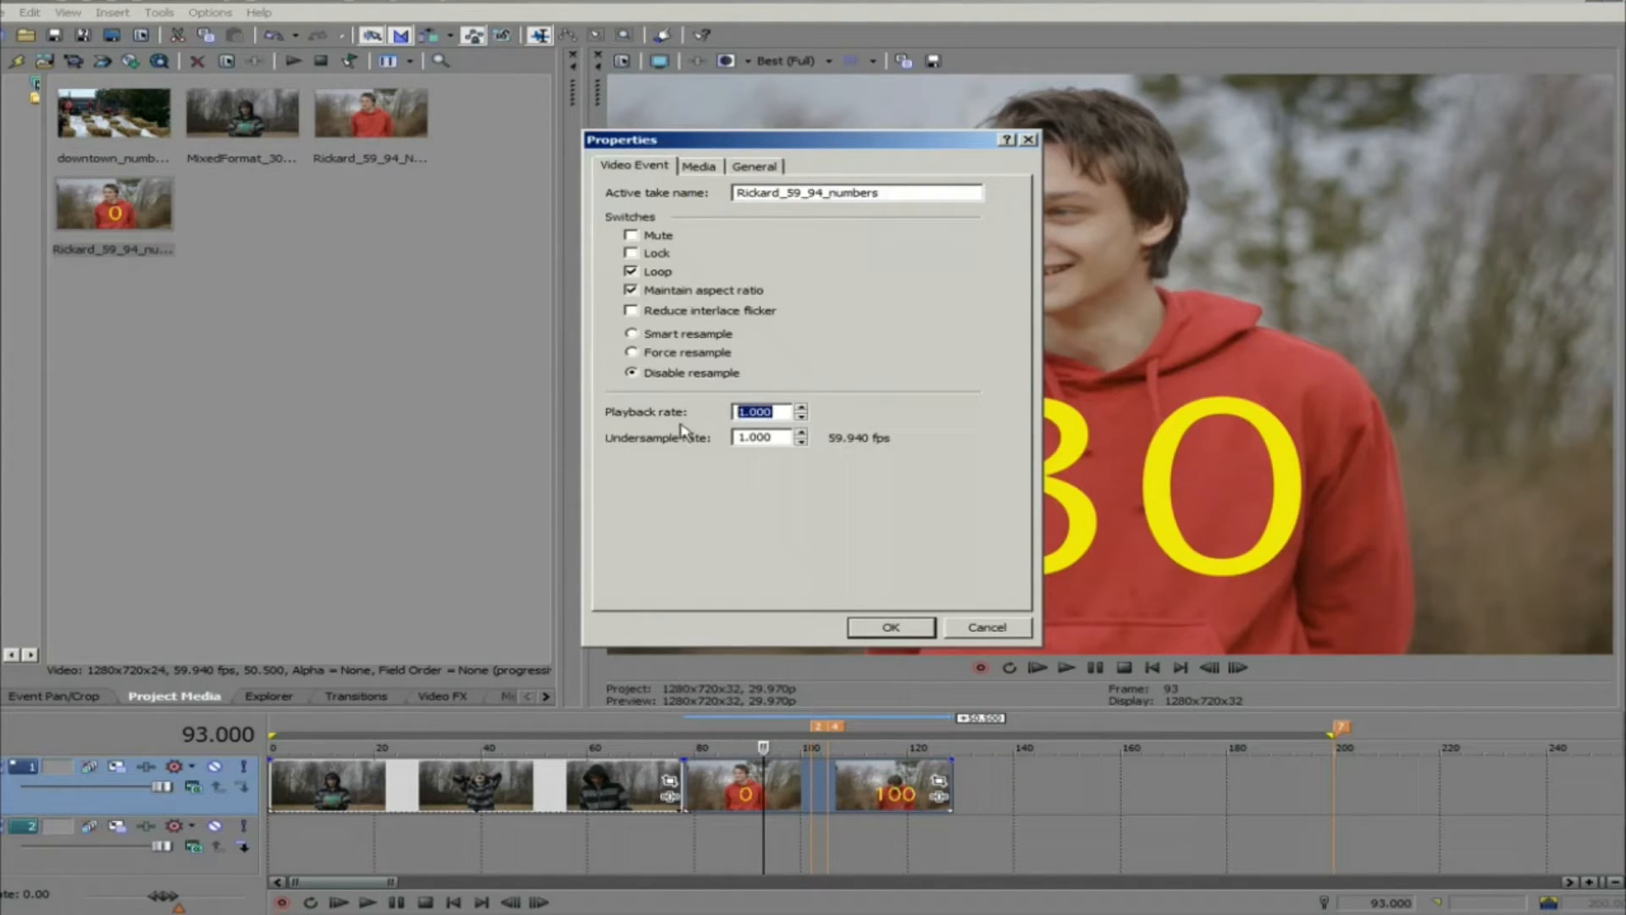
pyautogui.write('.5')
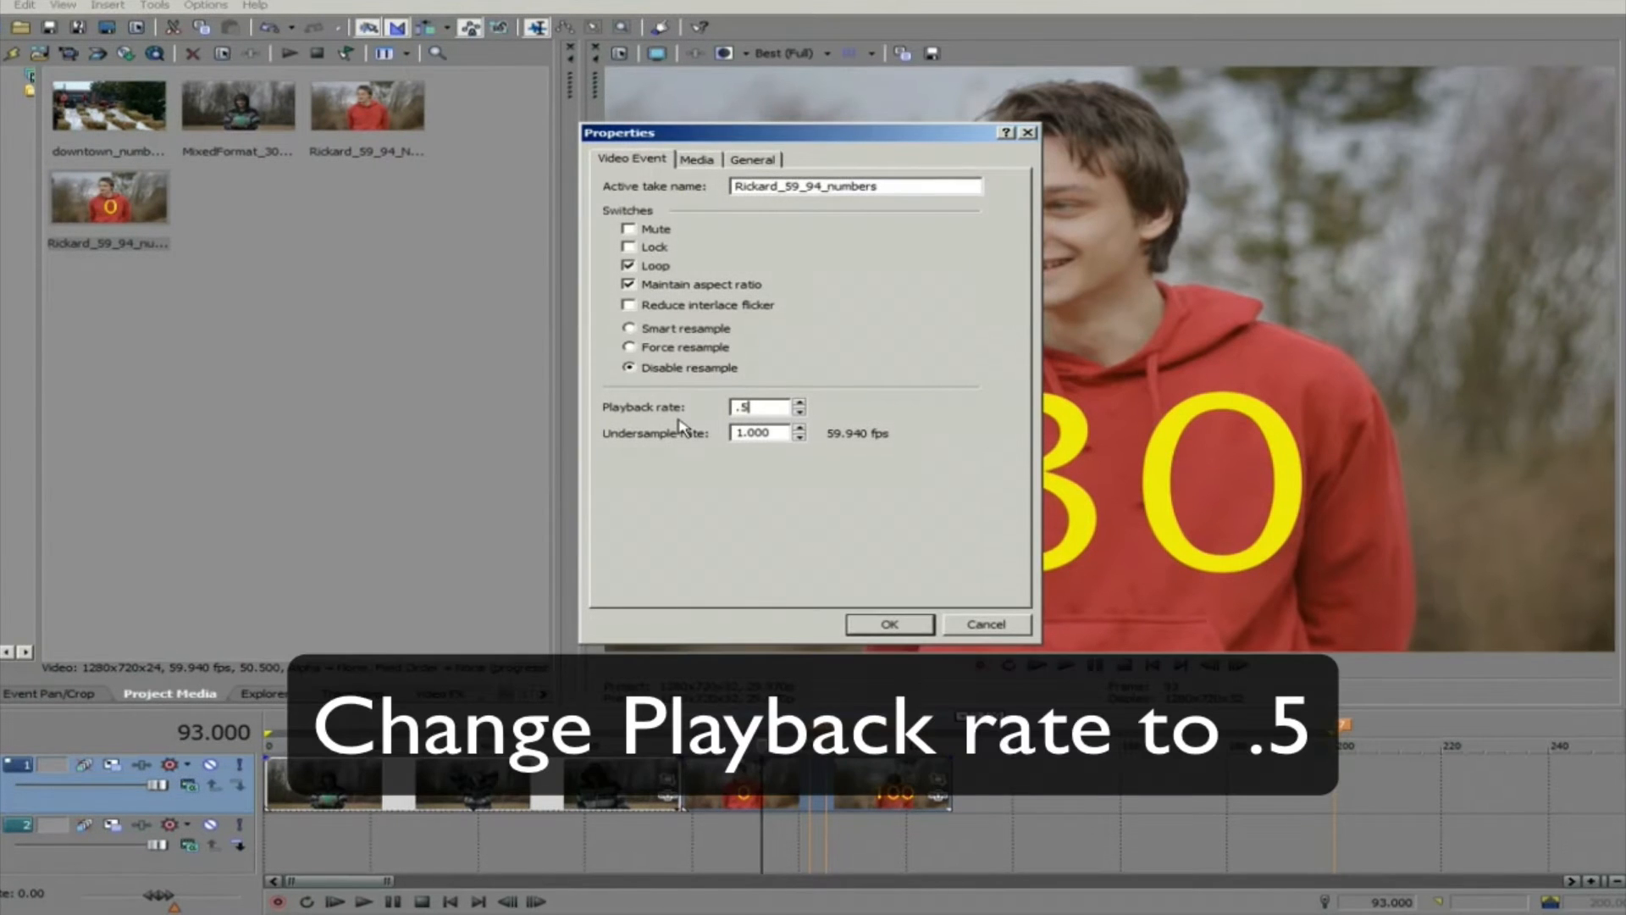
pyautogui.click(886, 623)
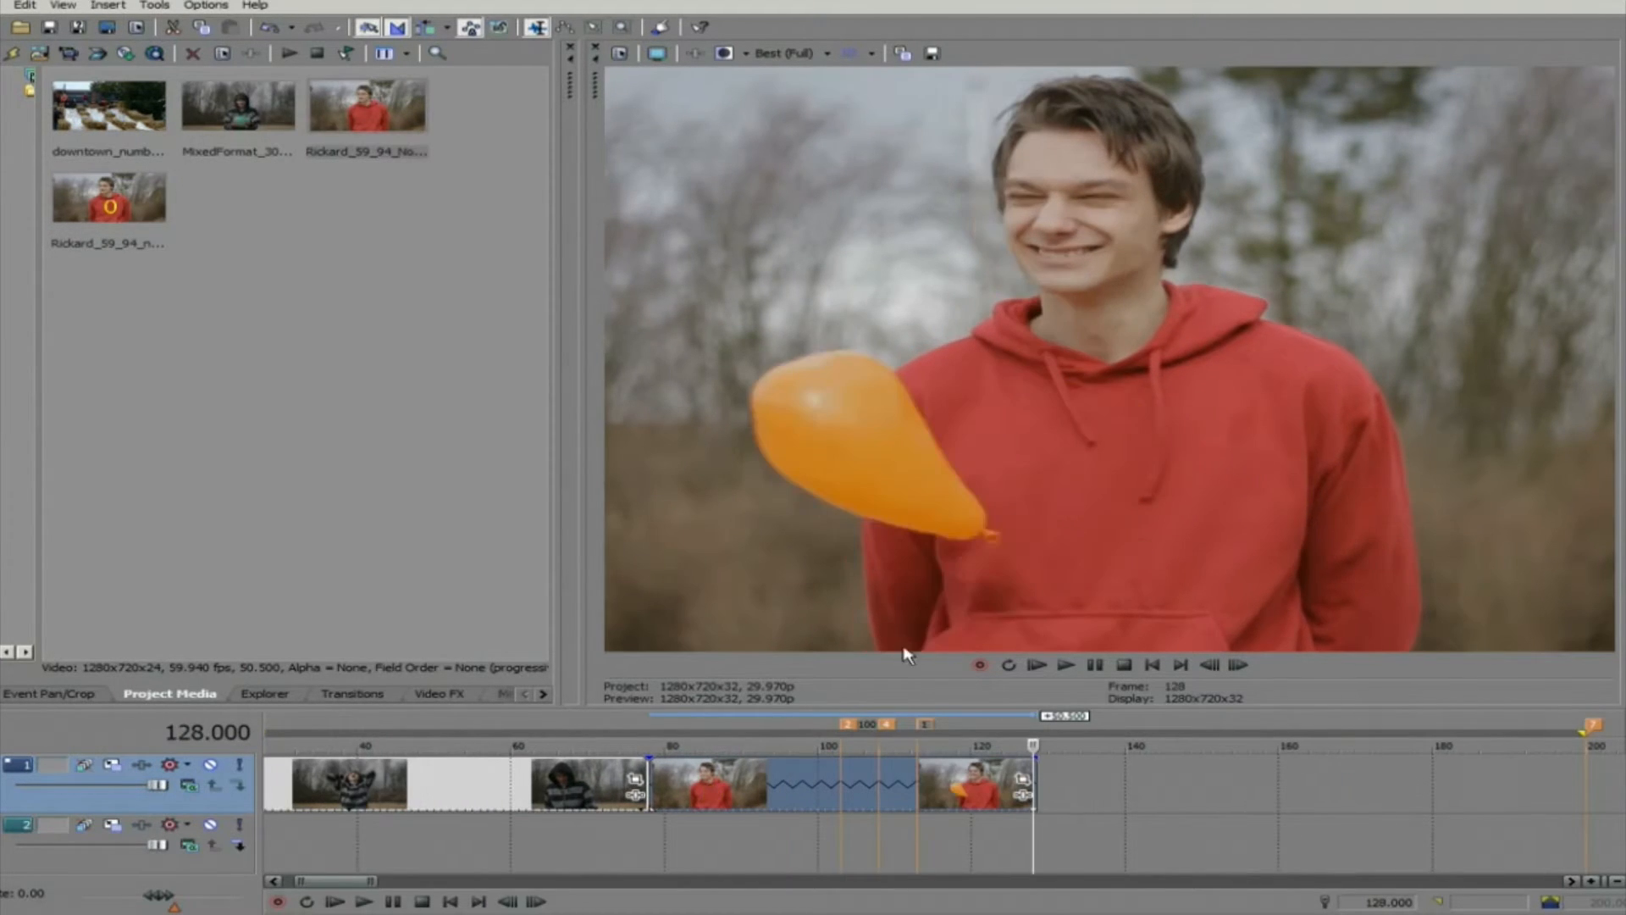
pyautogui.moveTo(927, 644)
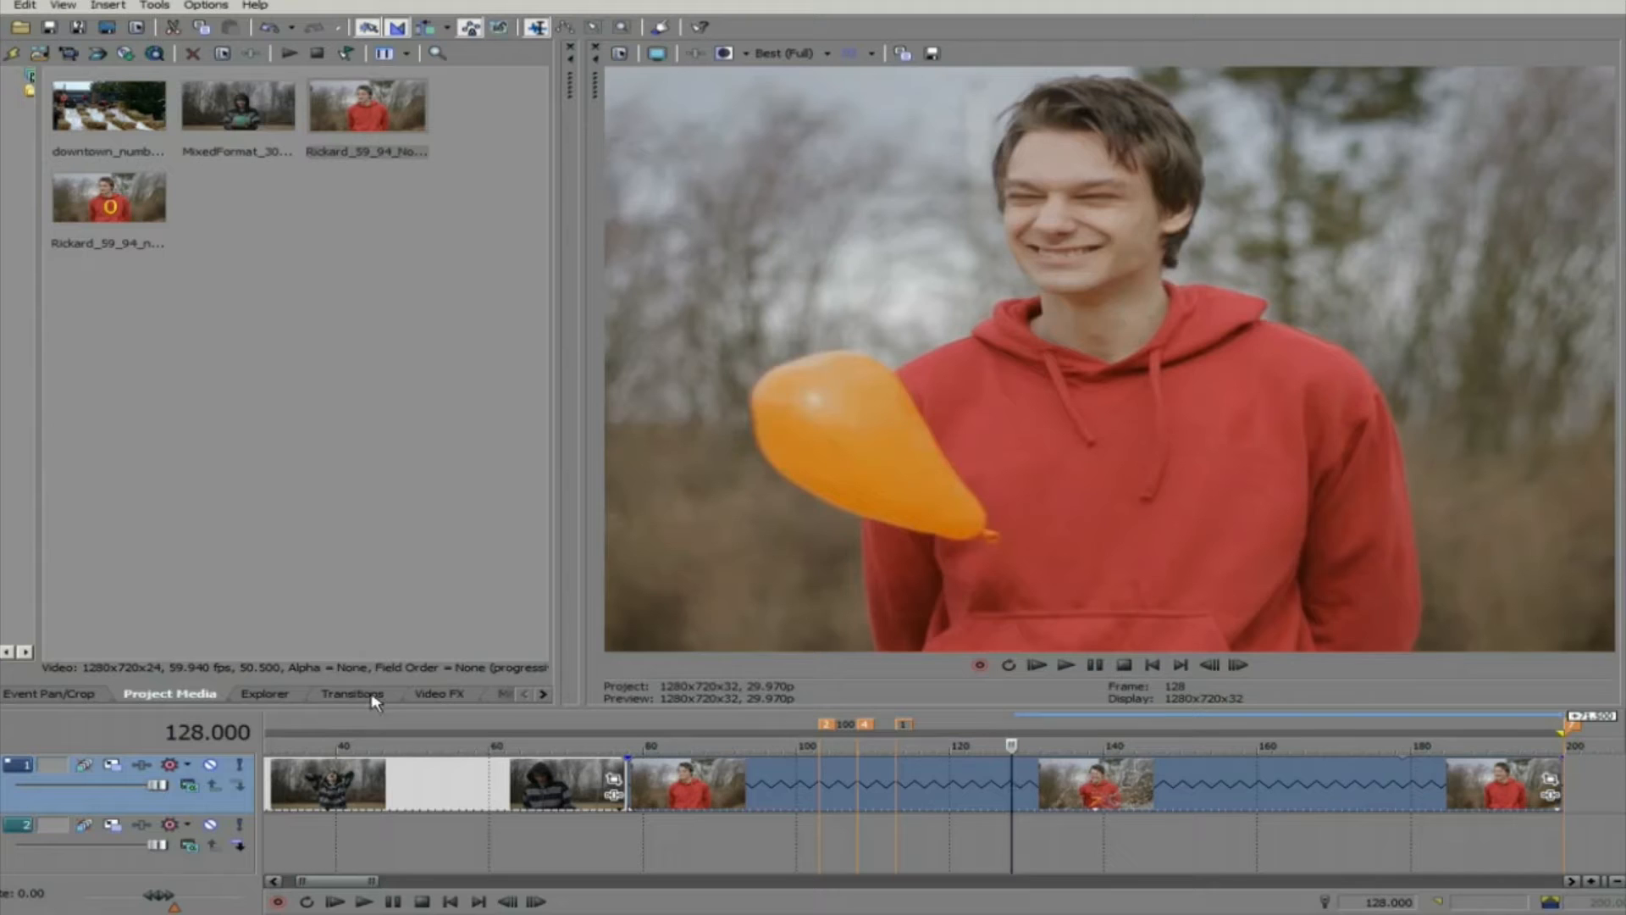
# Choose the Twixtor effect from the Video FX list for the balloon clip
pyautogui.click(441, 695)
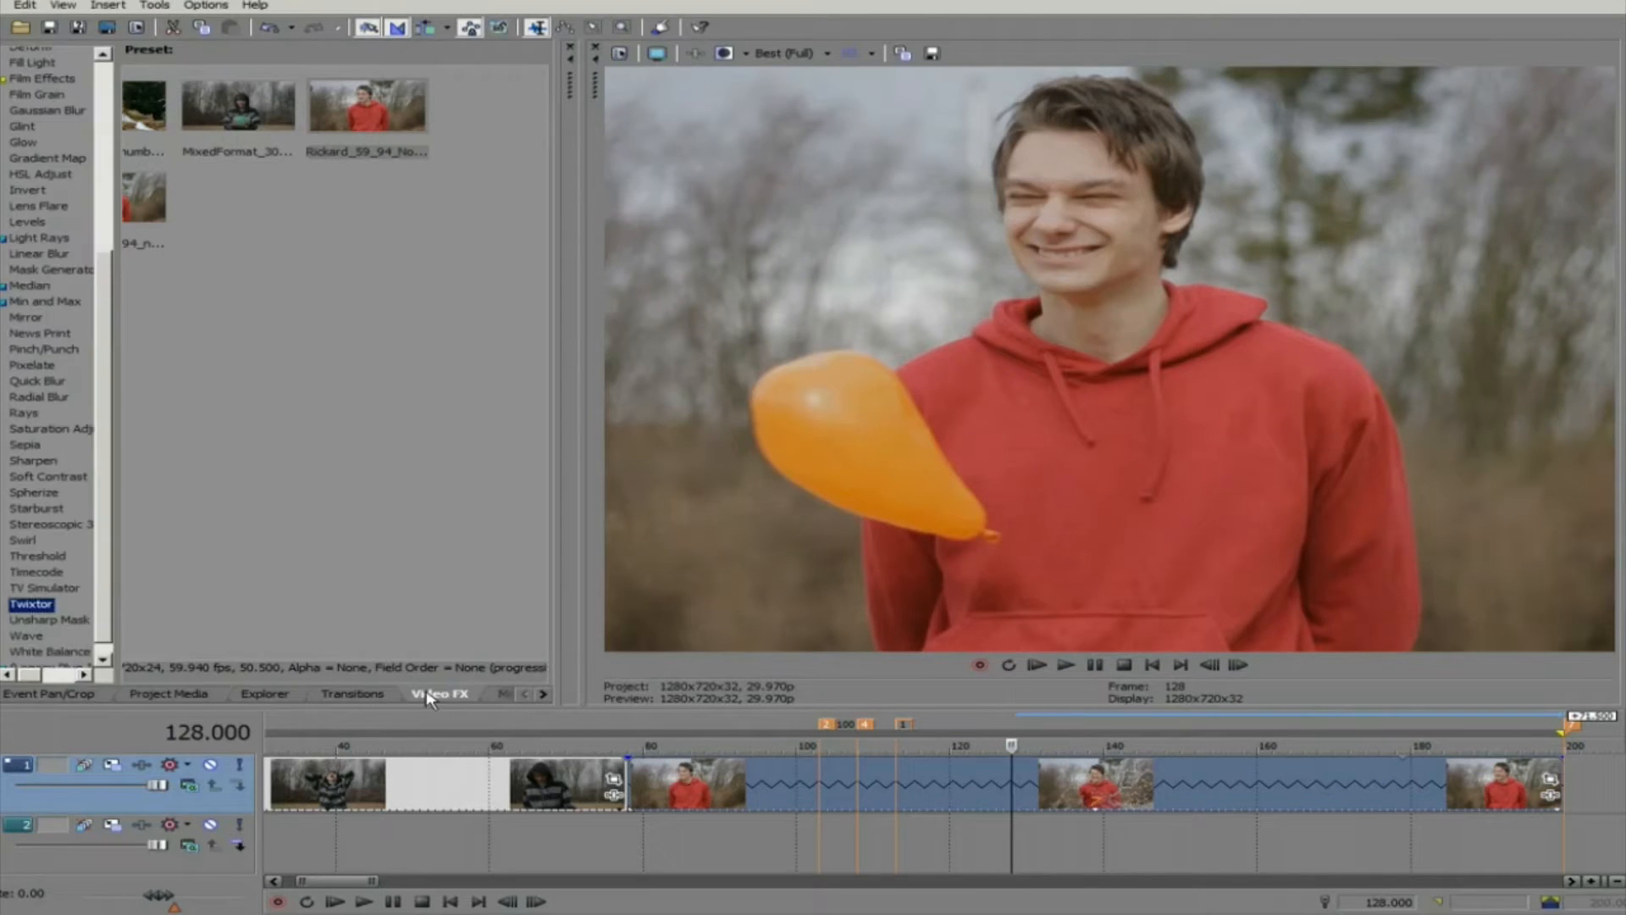
pyautogui.click(30, 603)
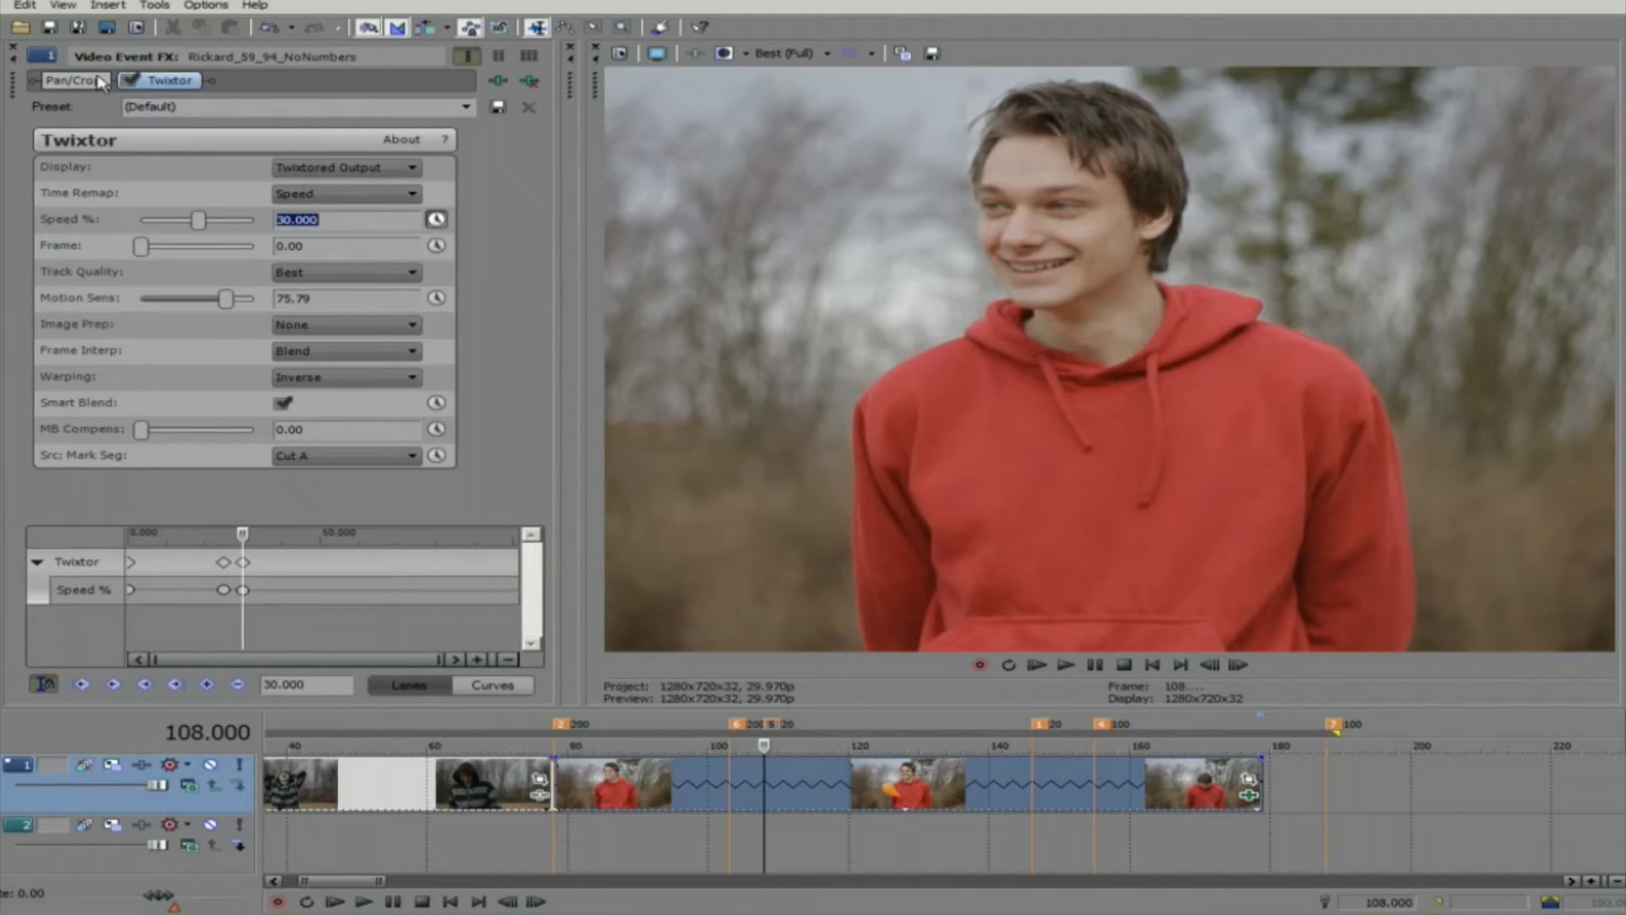
pyautogui.moveTo(1045, 737)
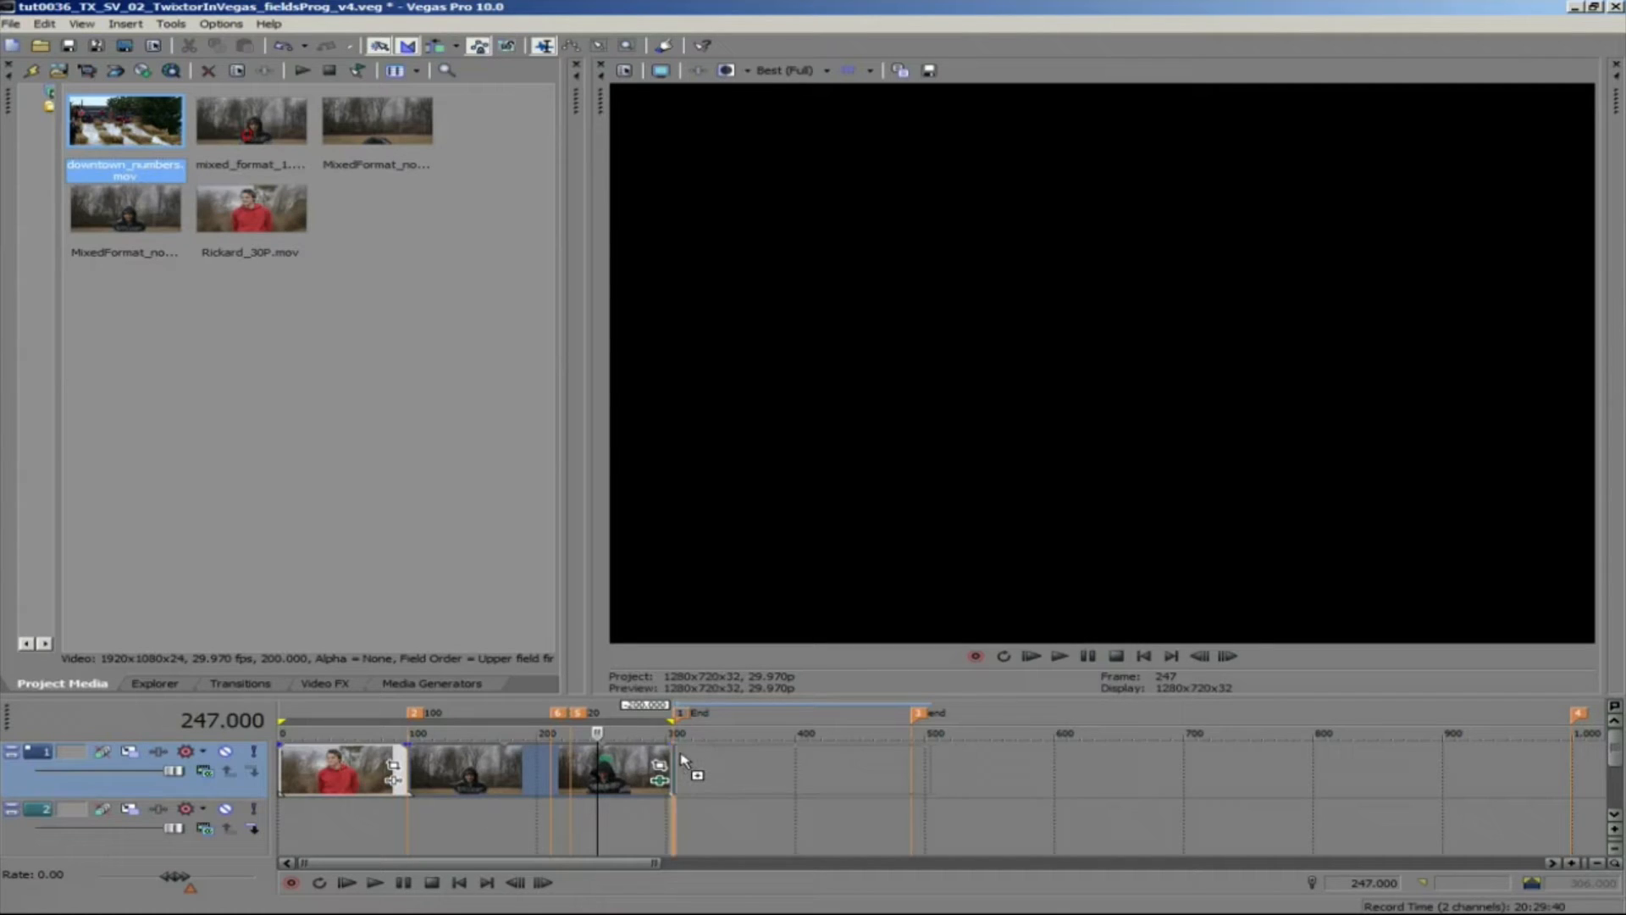
# Adjust the downtown clip event's properties and scale the preview video to fit its window
pyautogui.rightClick(726, 767)
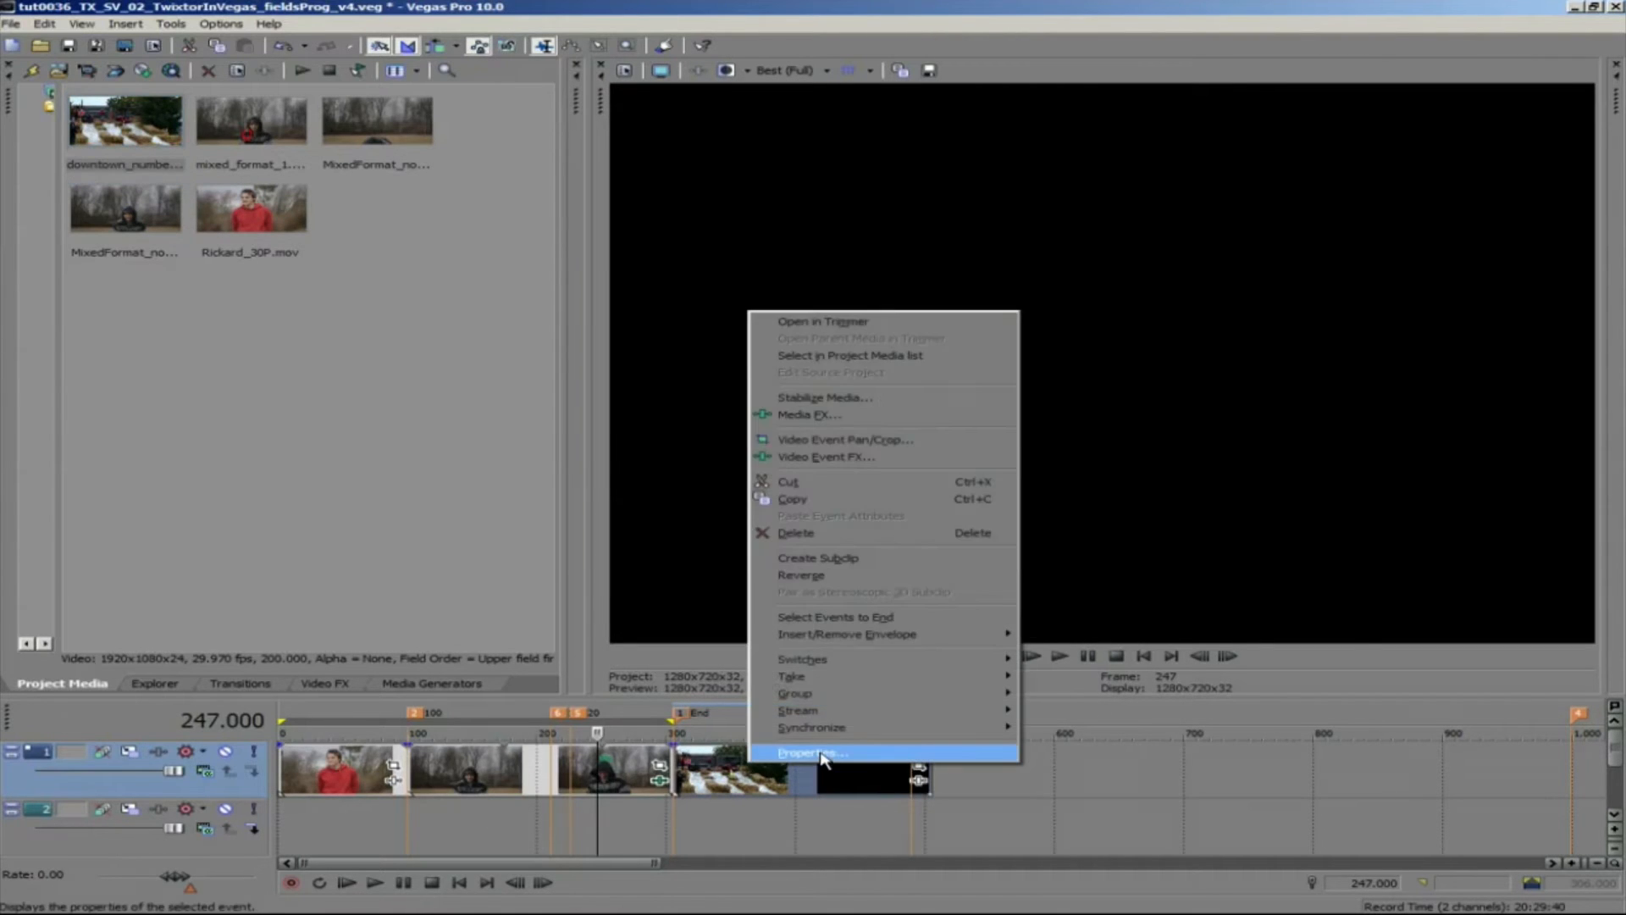
pyautogui.click(812, 752)
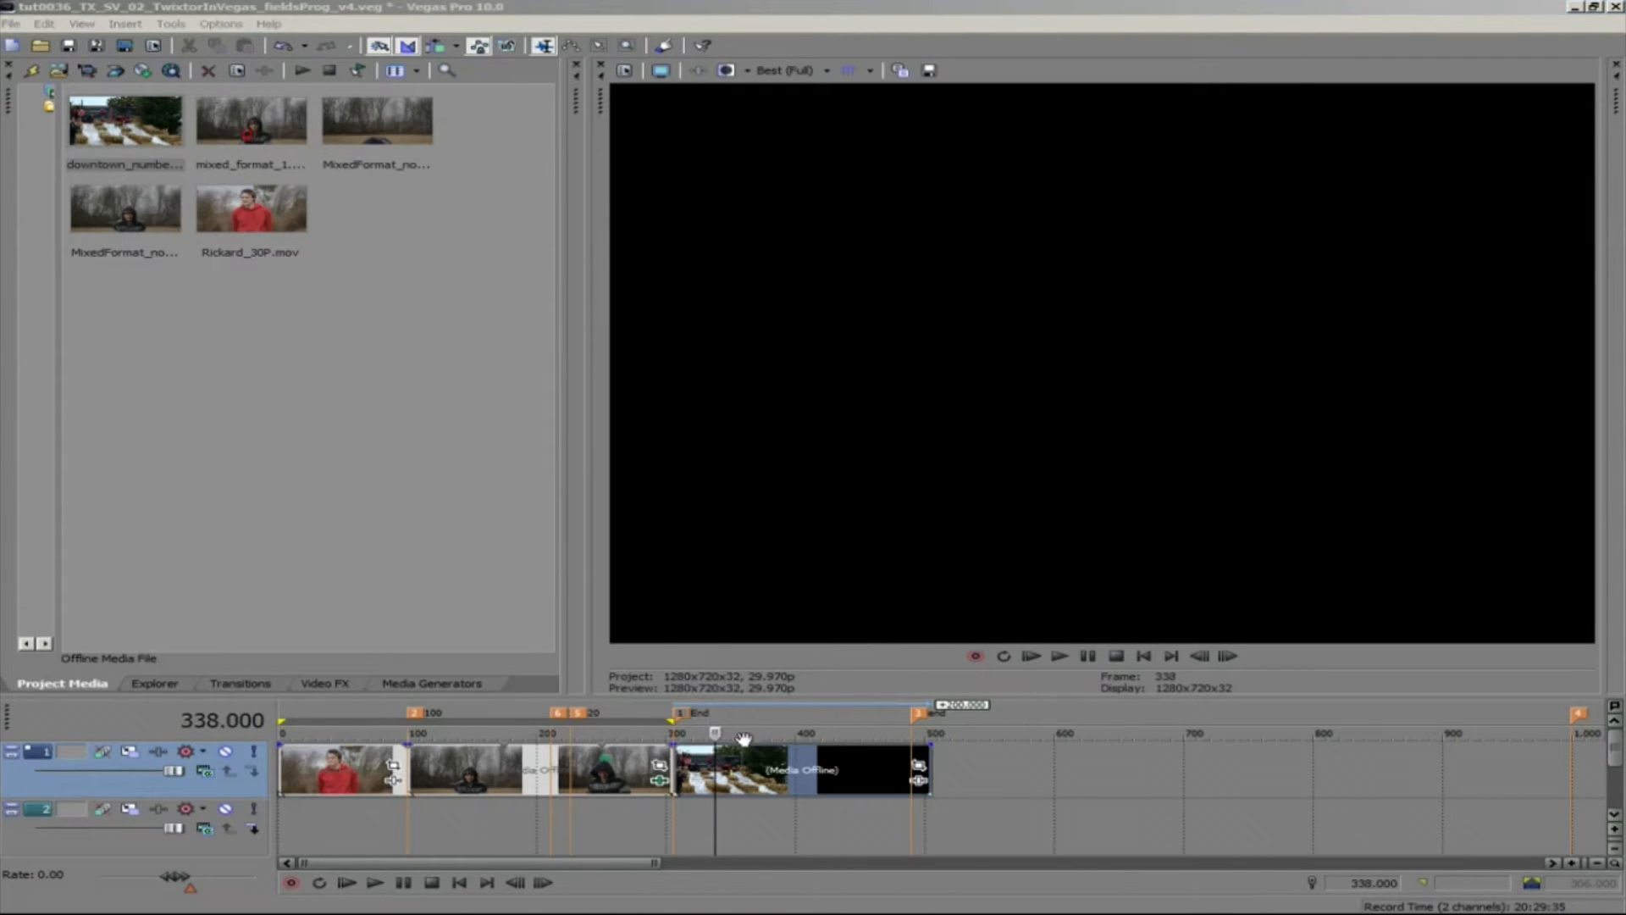
pyautogui.moveTo(793, 116)
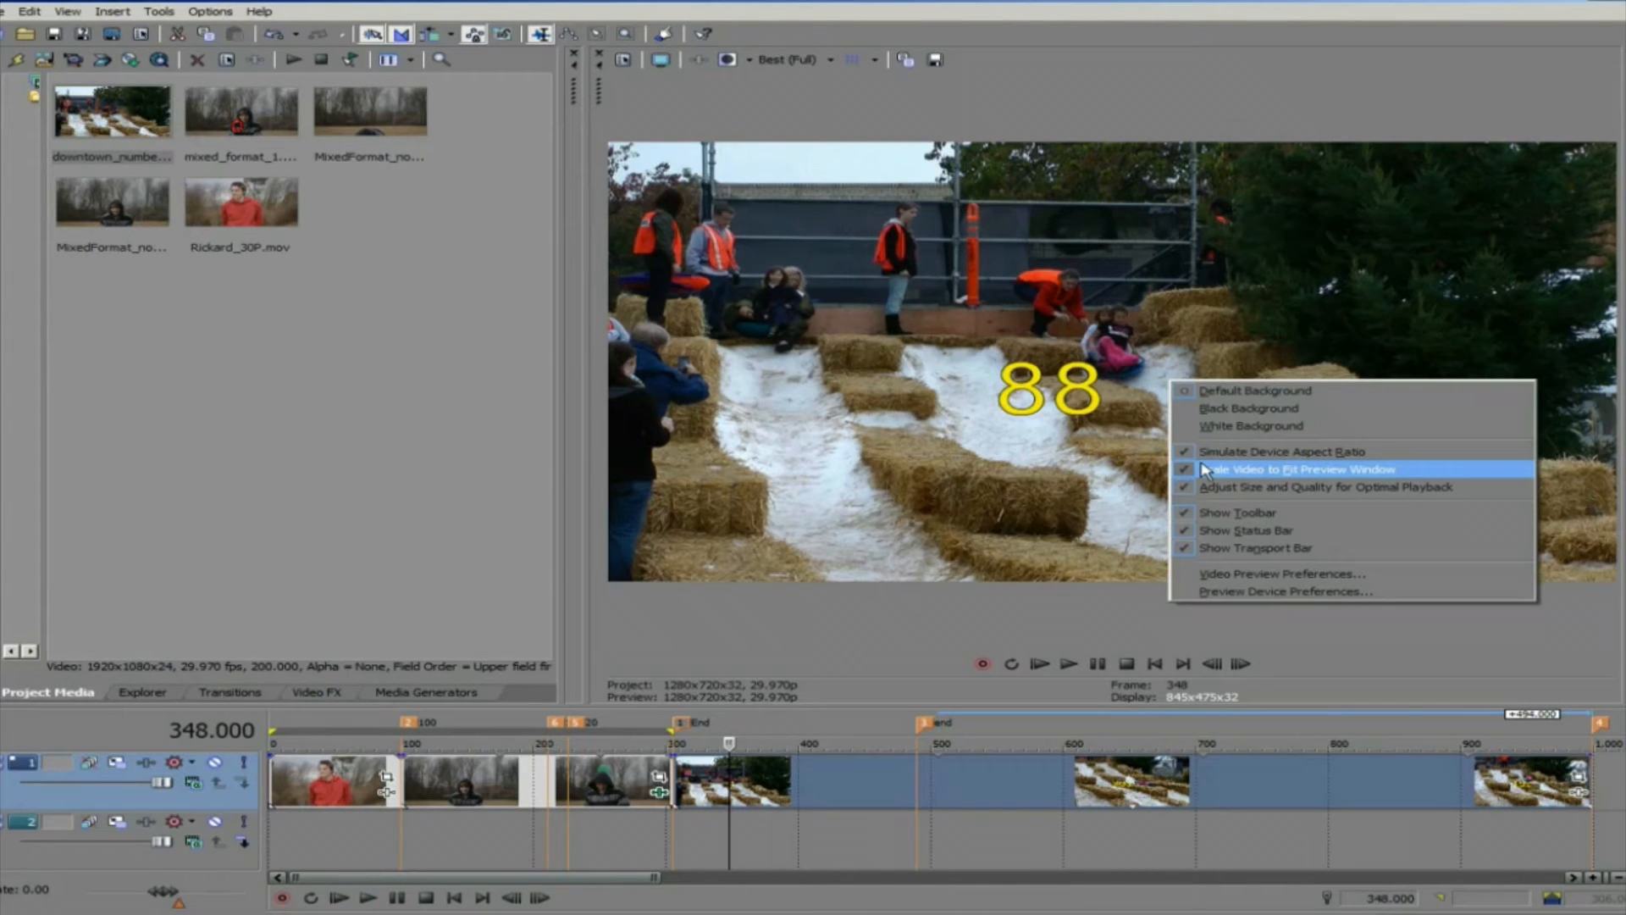
pyautogui.click(1298, 469)
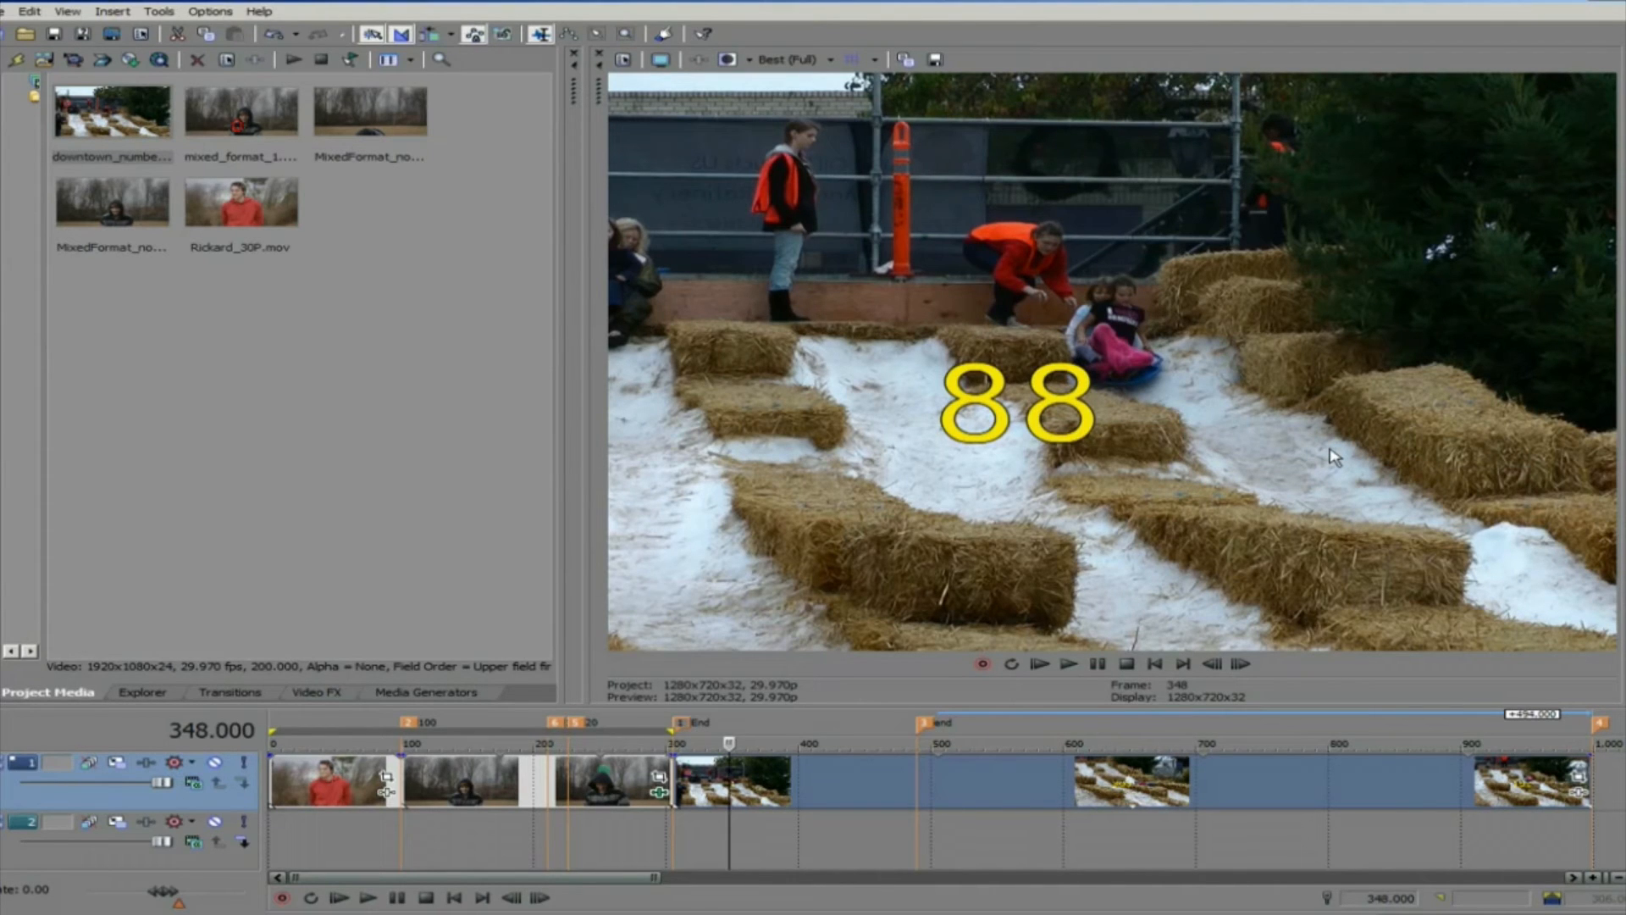
pyautogui.click(11, 12)
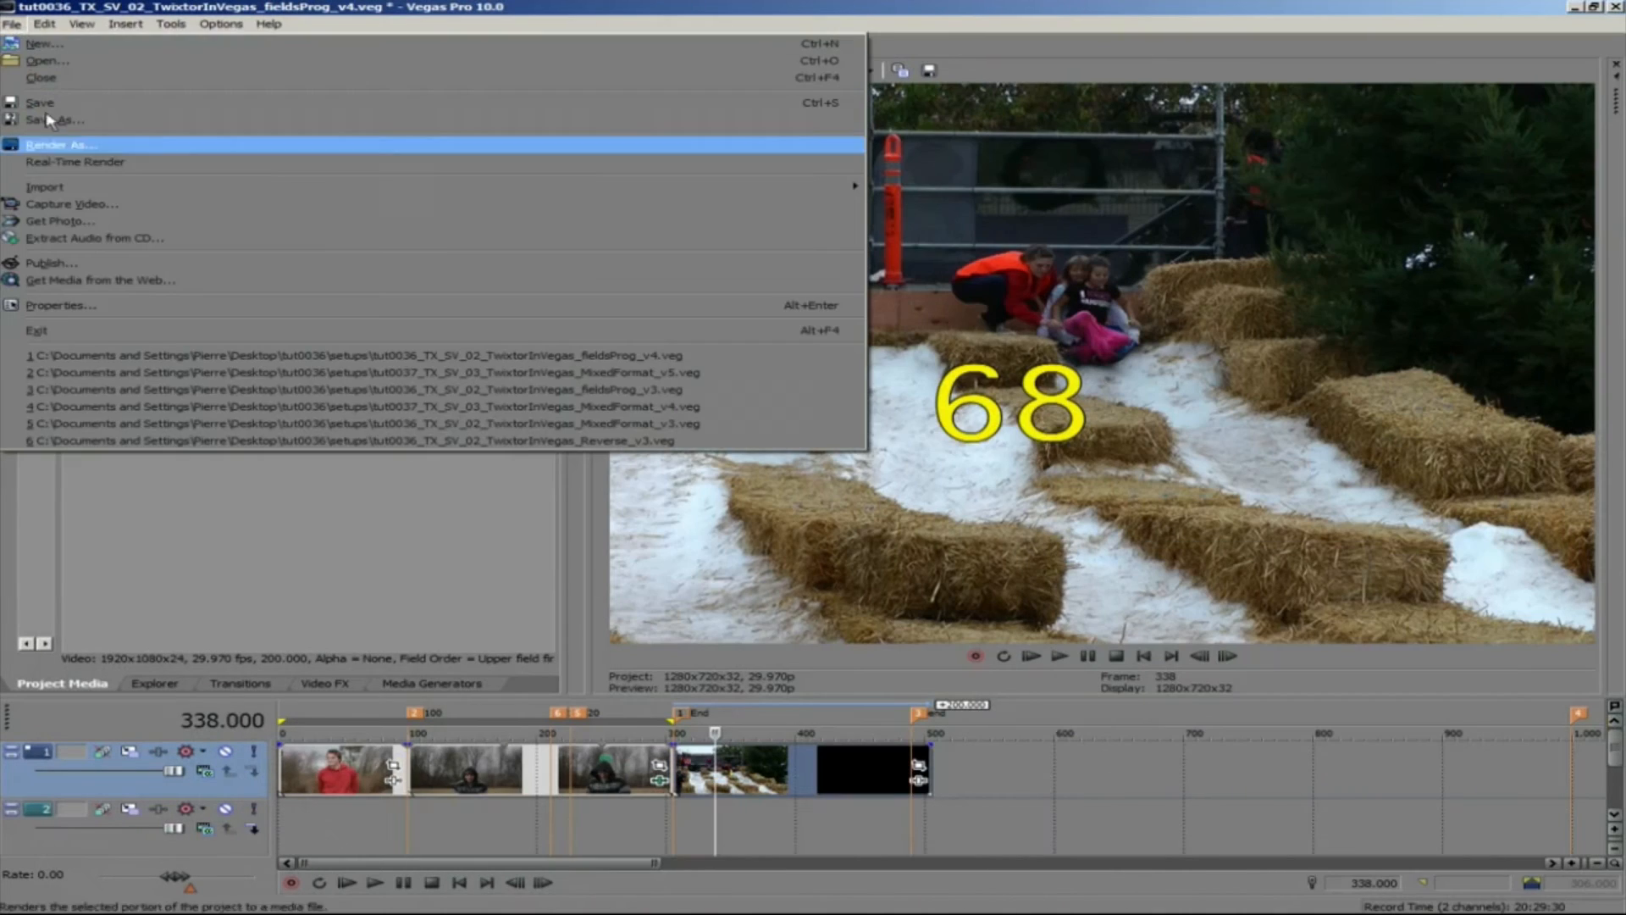
# Set the project's deinterlace method to None in Project Properties
pyautogui.click(61, 305)
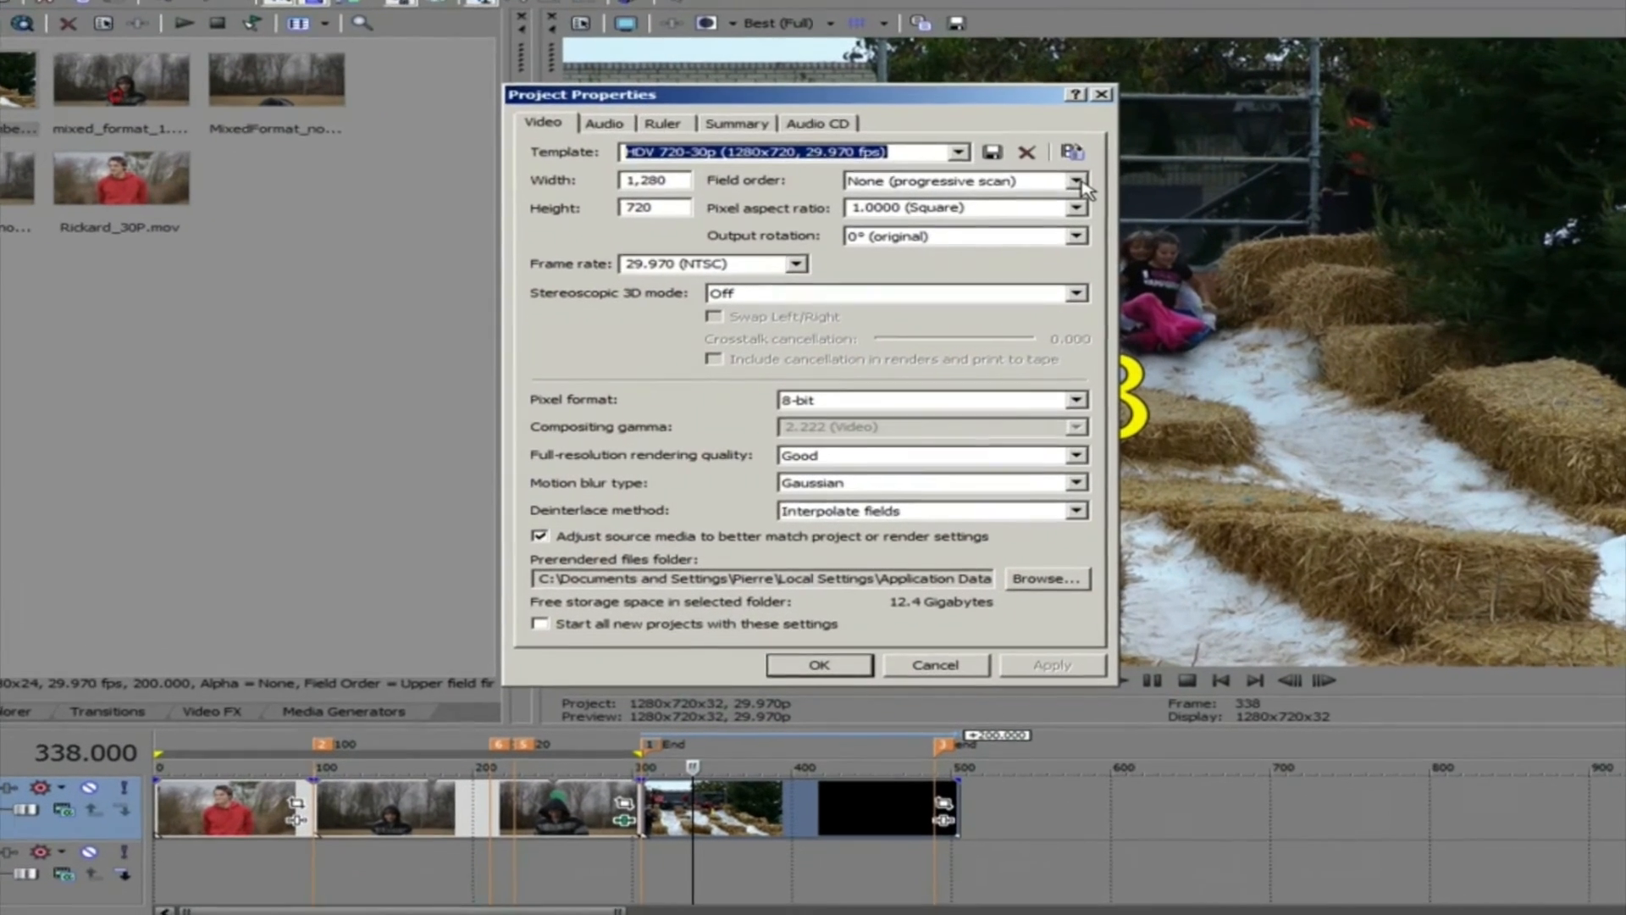
pyautogui.click(1083, 179)
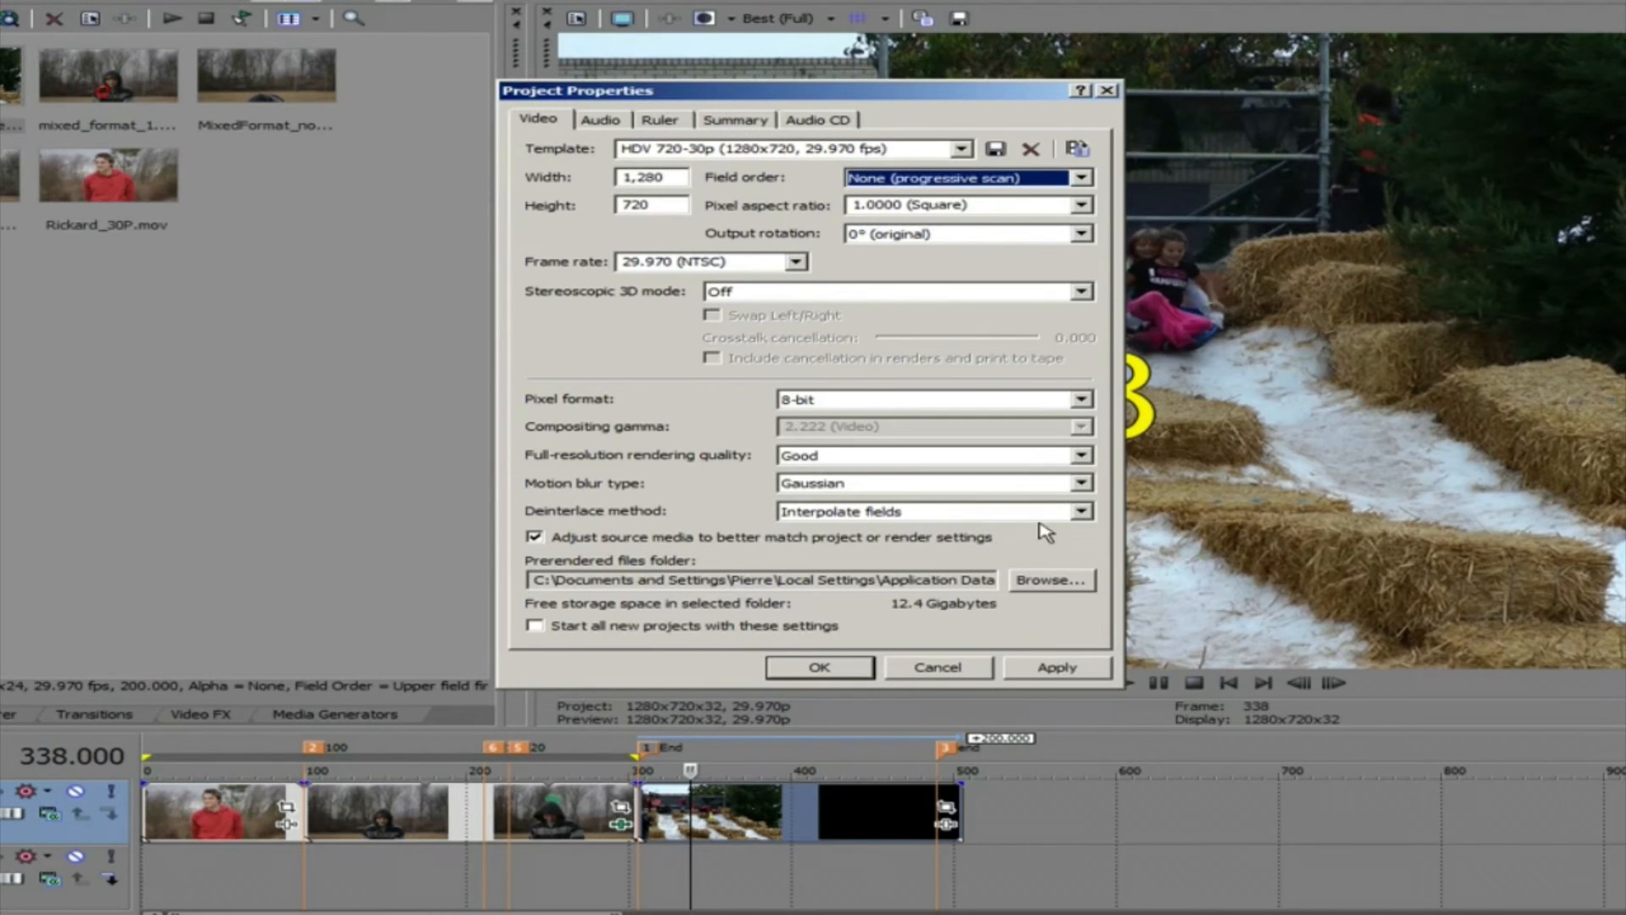
pyautogui.click(1081, 510)
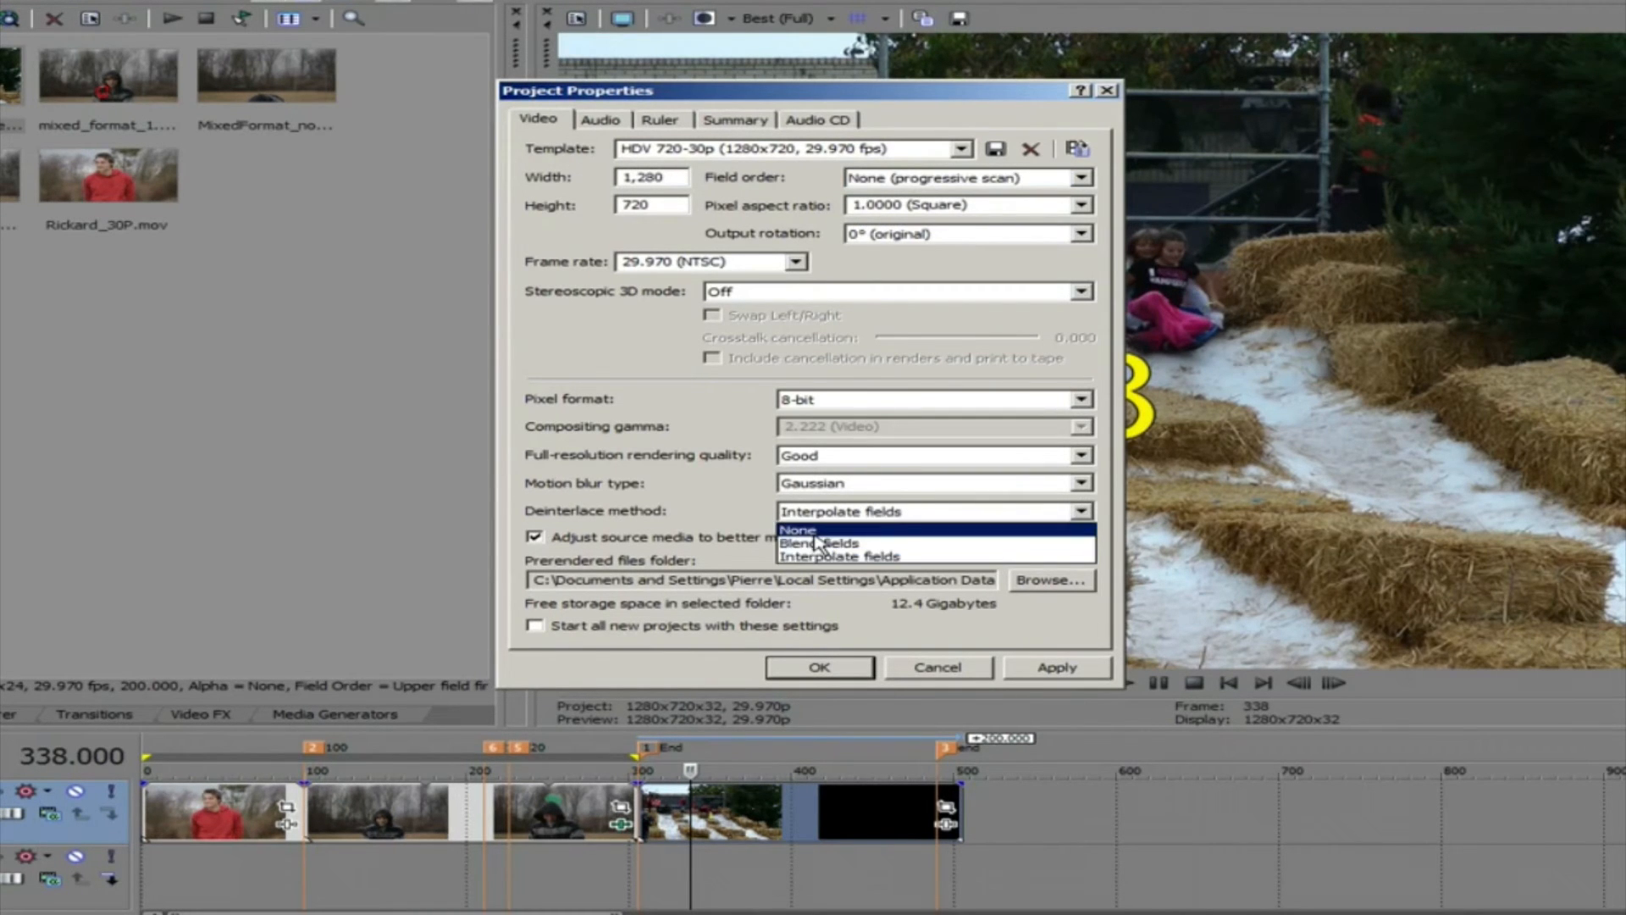
pyautogui.click(798, 528)
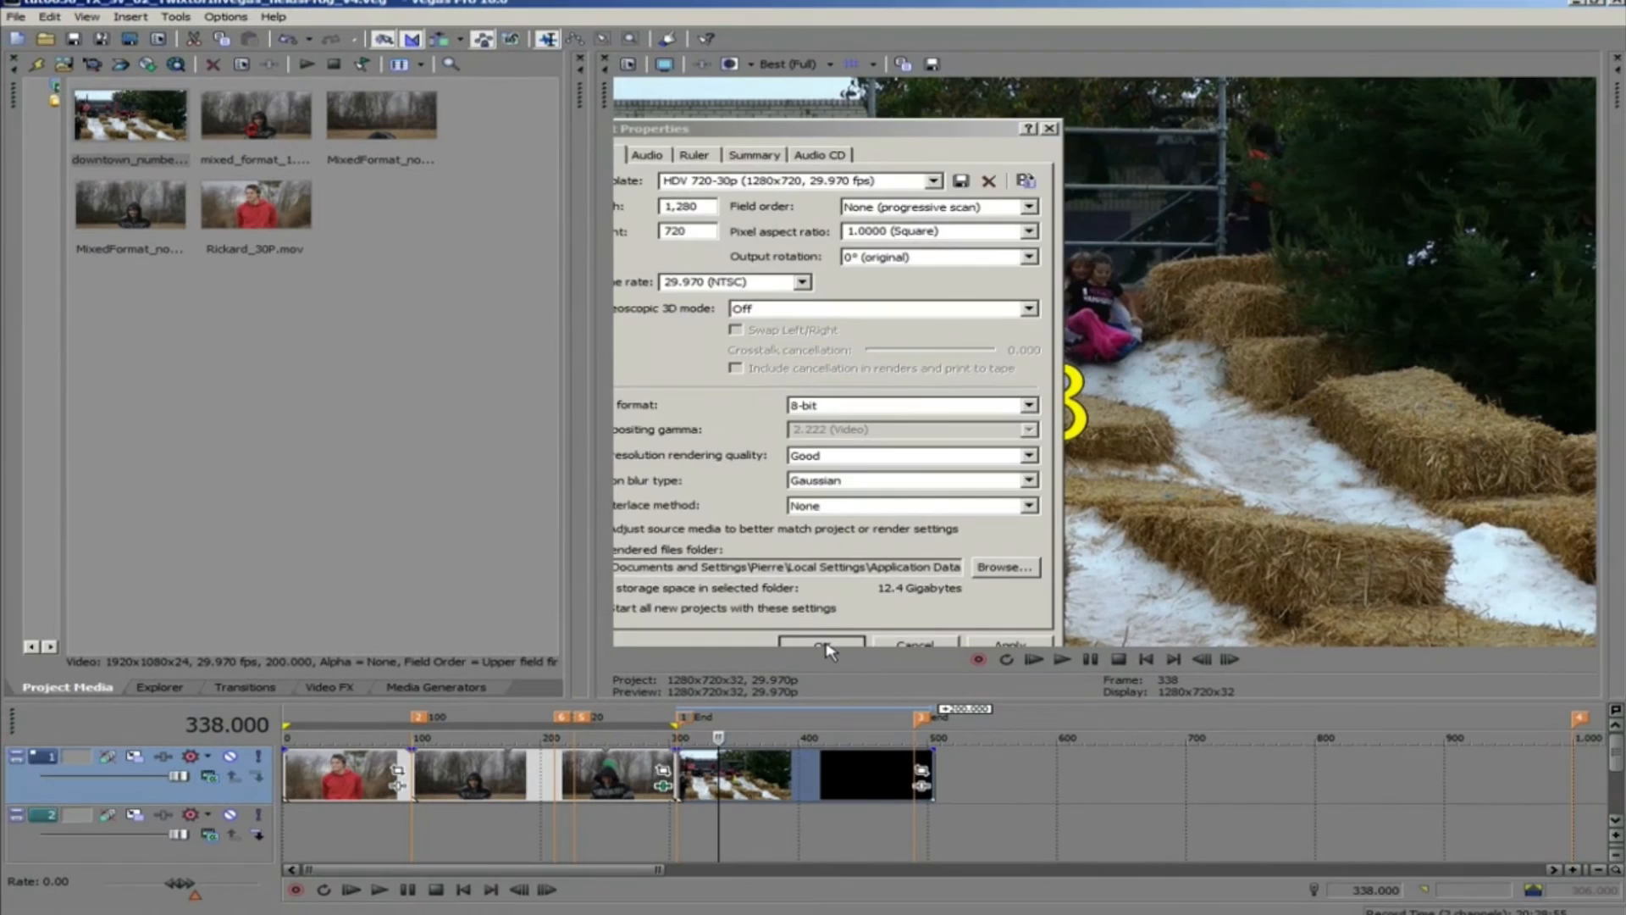
pyautogui.click(824, 643)
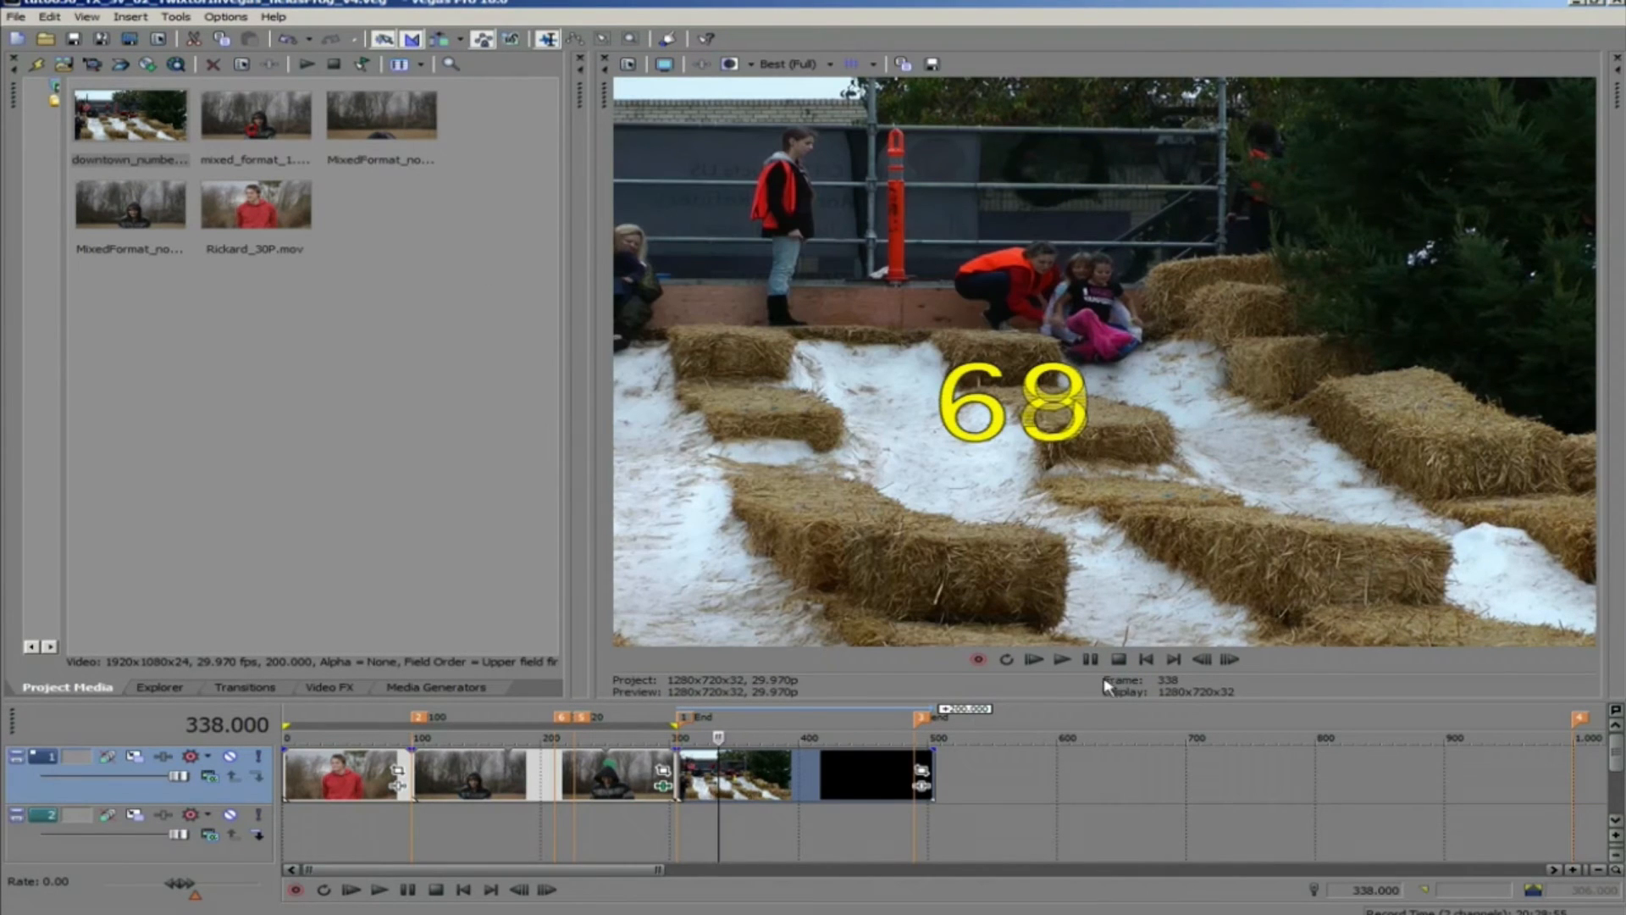
pyautogui.moveTo(1042, 354)
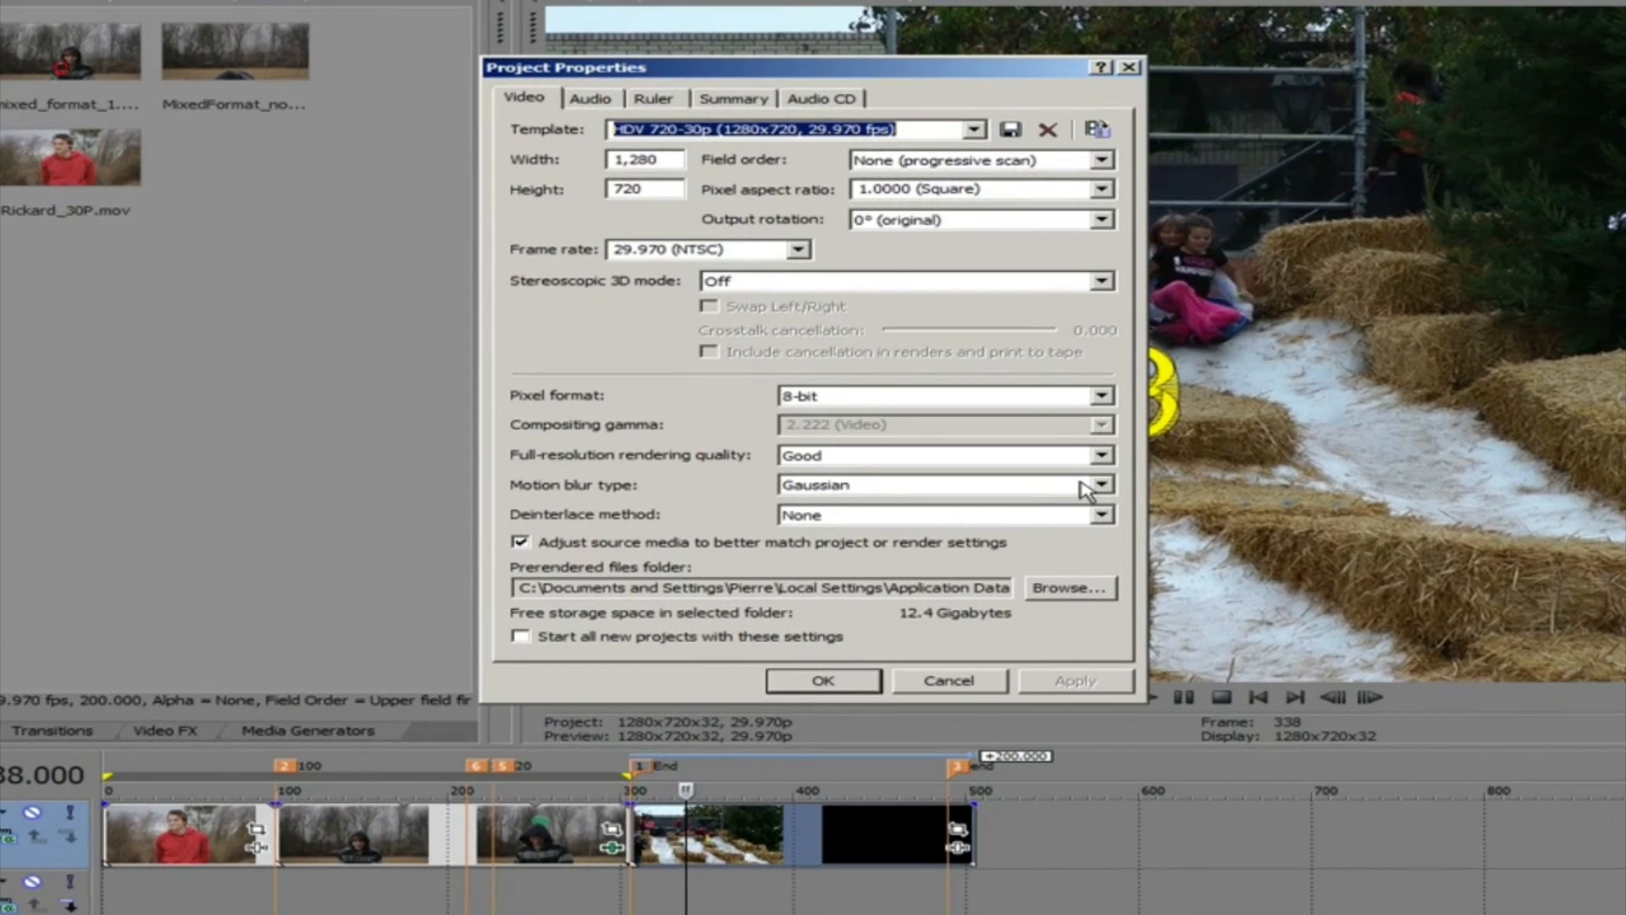
pyautogui.click(1103, 515)
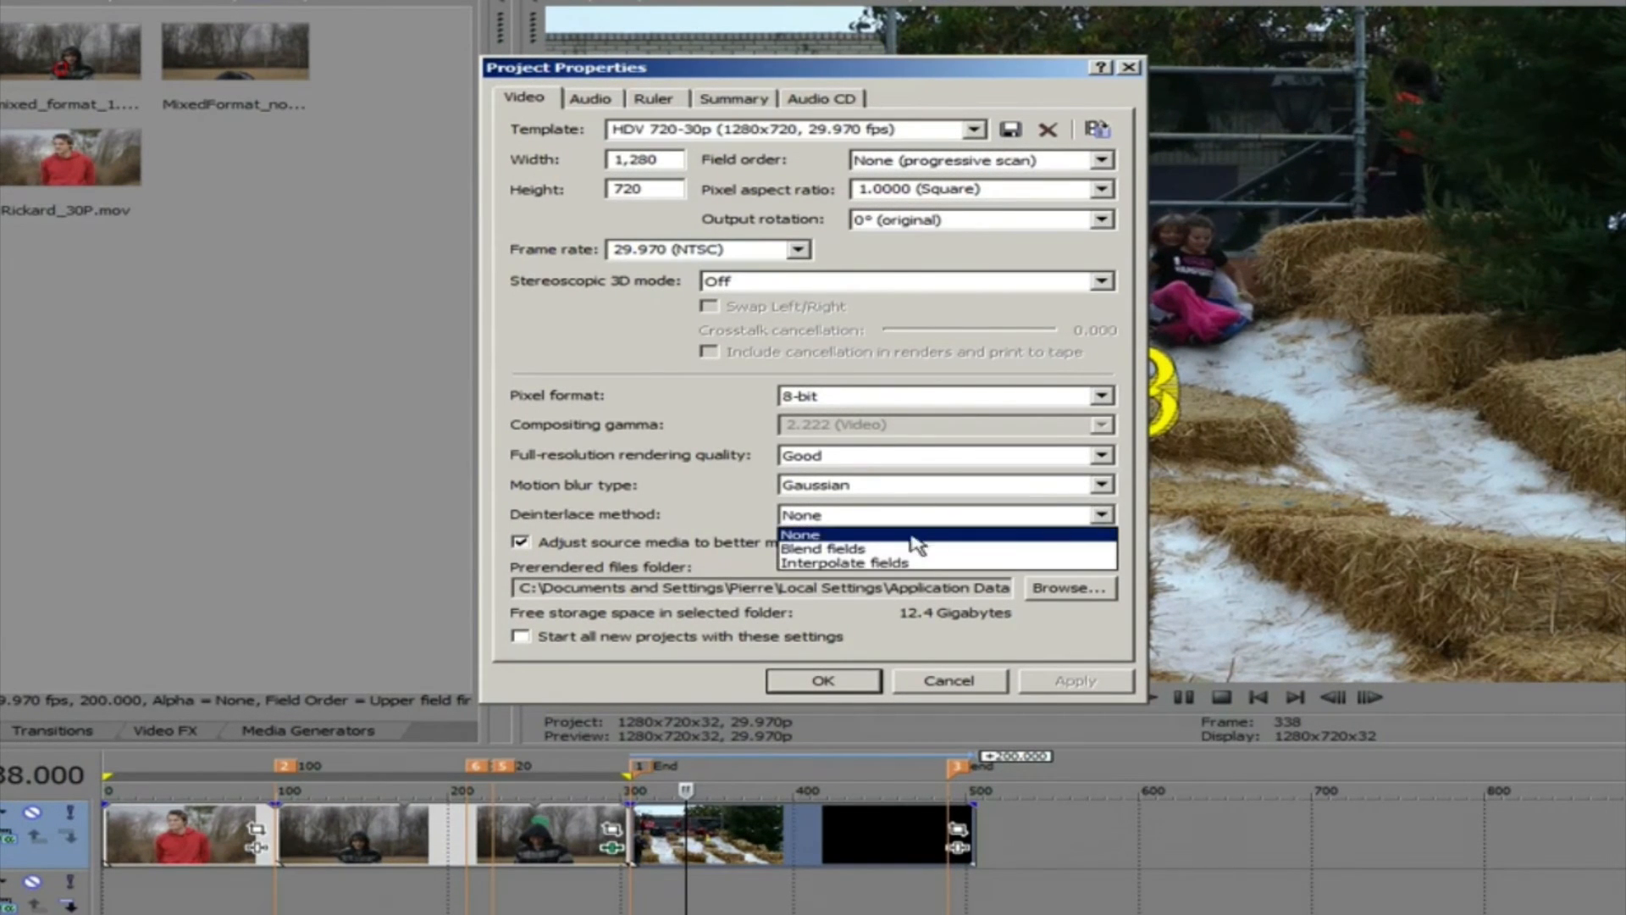
pyautogui.click(844, 563)
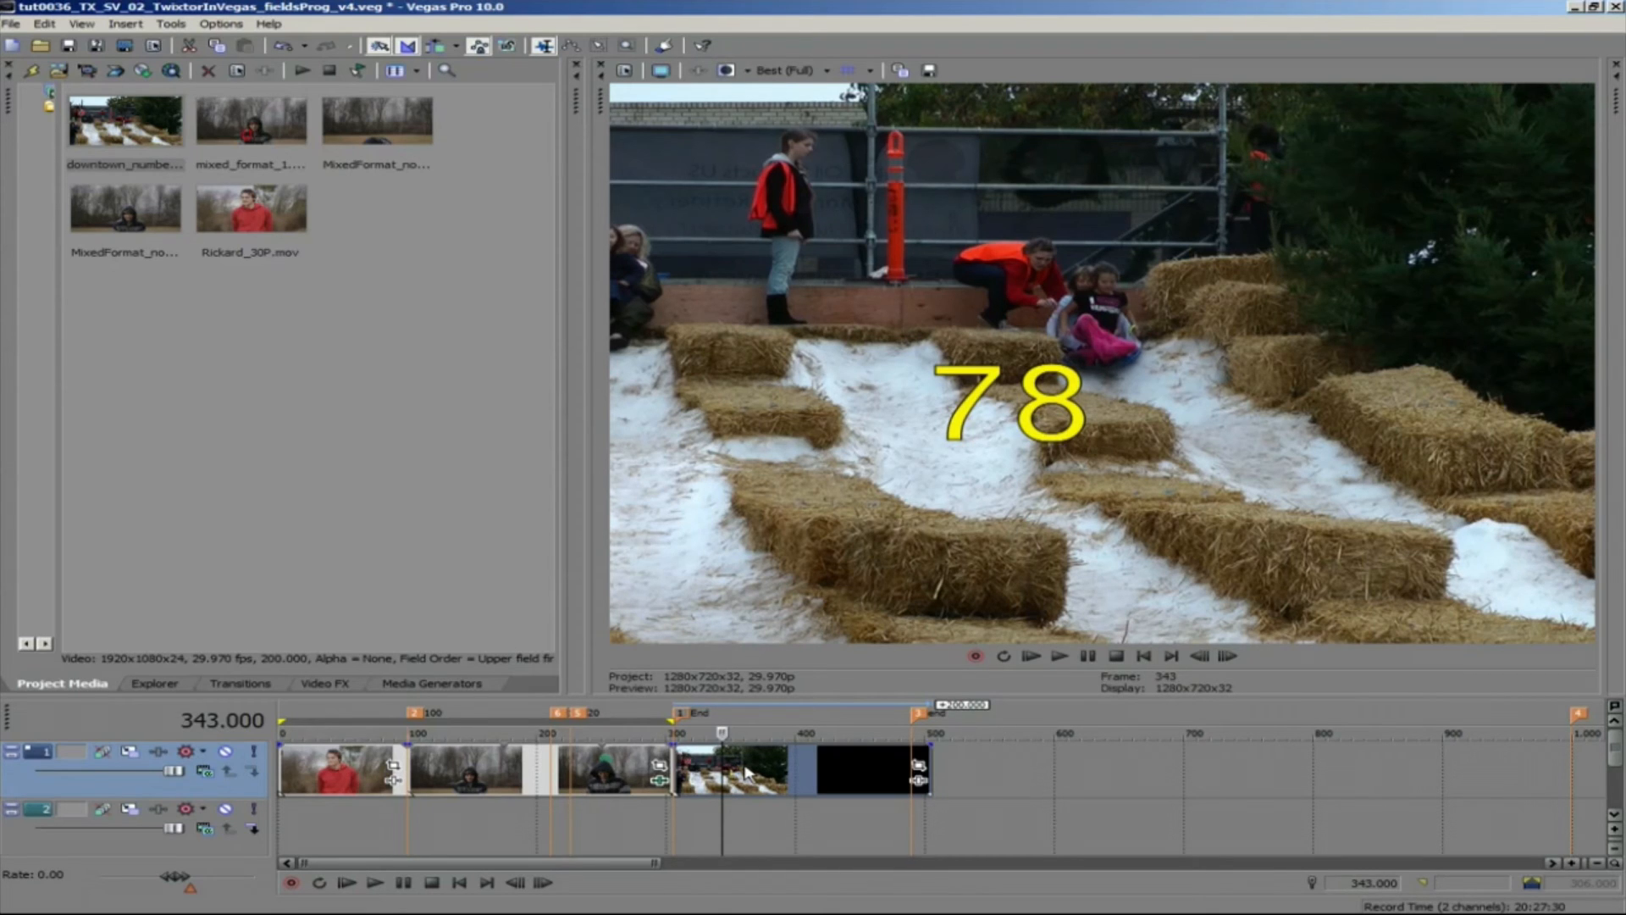
# Set the downtown_numbers clip's playback rate to 0.5 and verify field order is Upper field first
pyautogui.rightClick(737, 767)
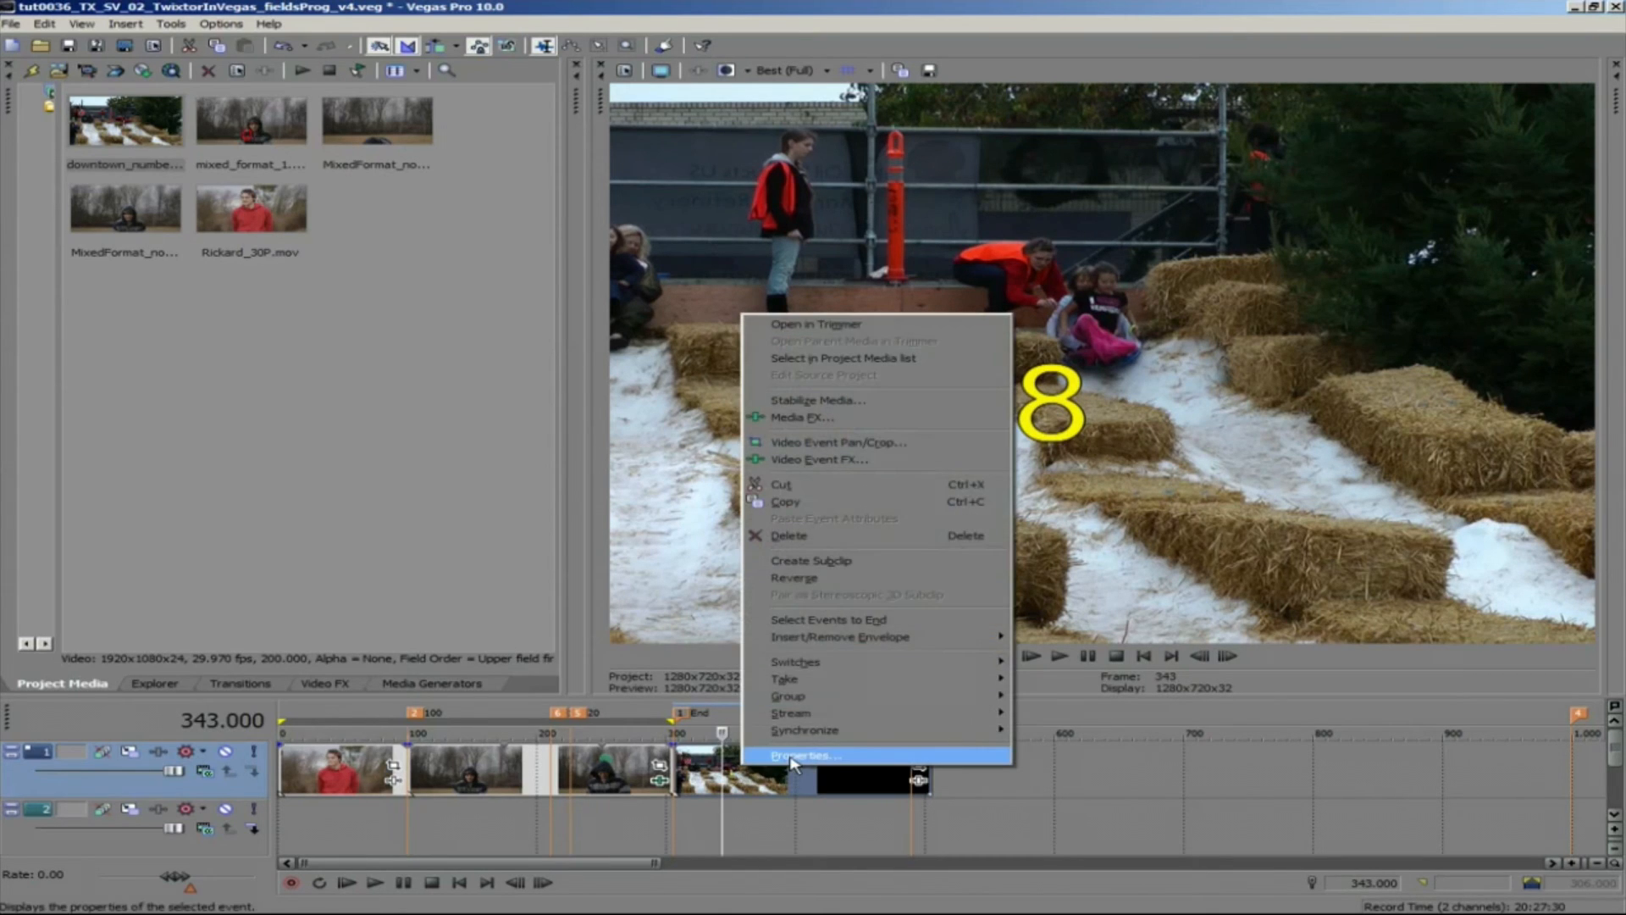
pyautogui.click(803, 756)
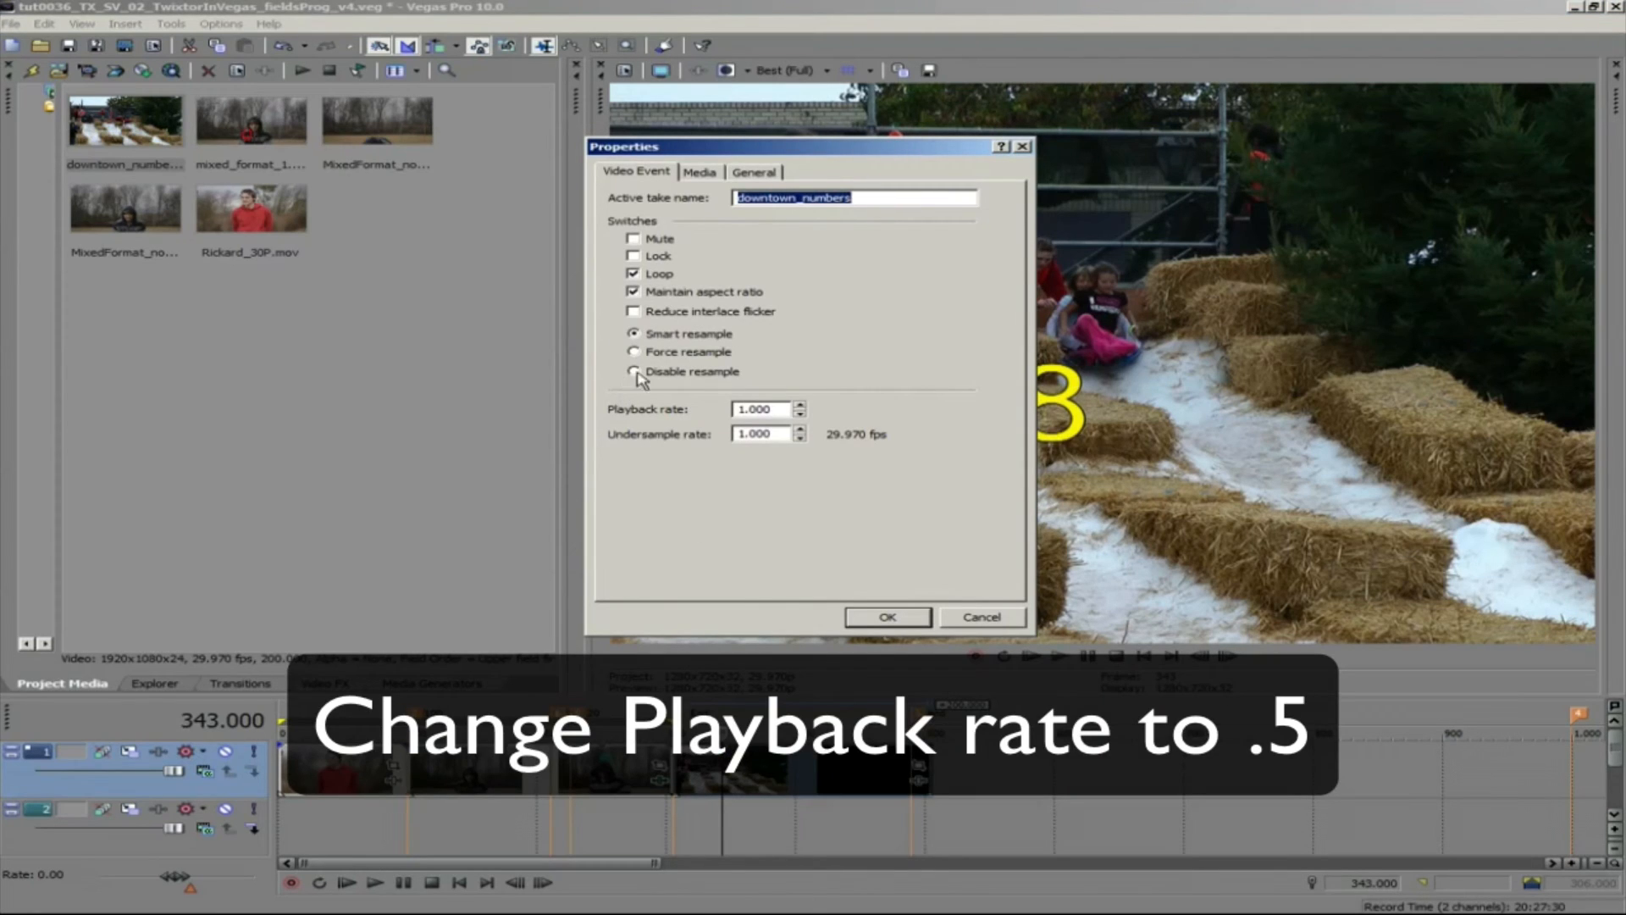
pyautogui.click(761, 409)
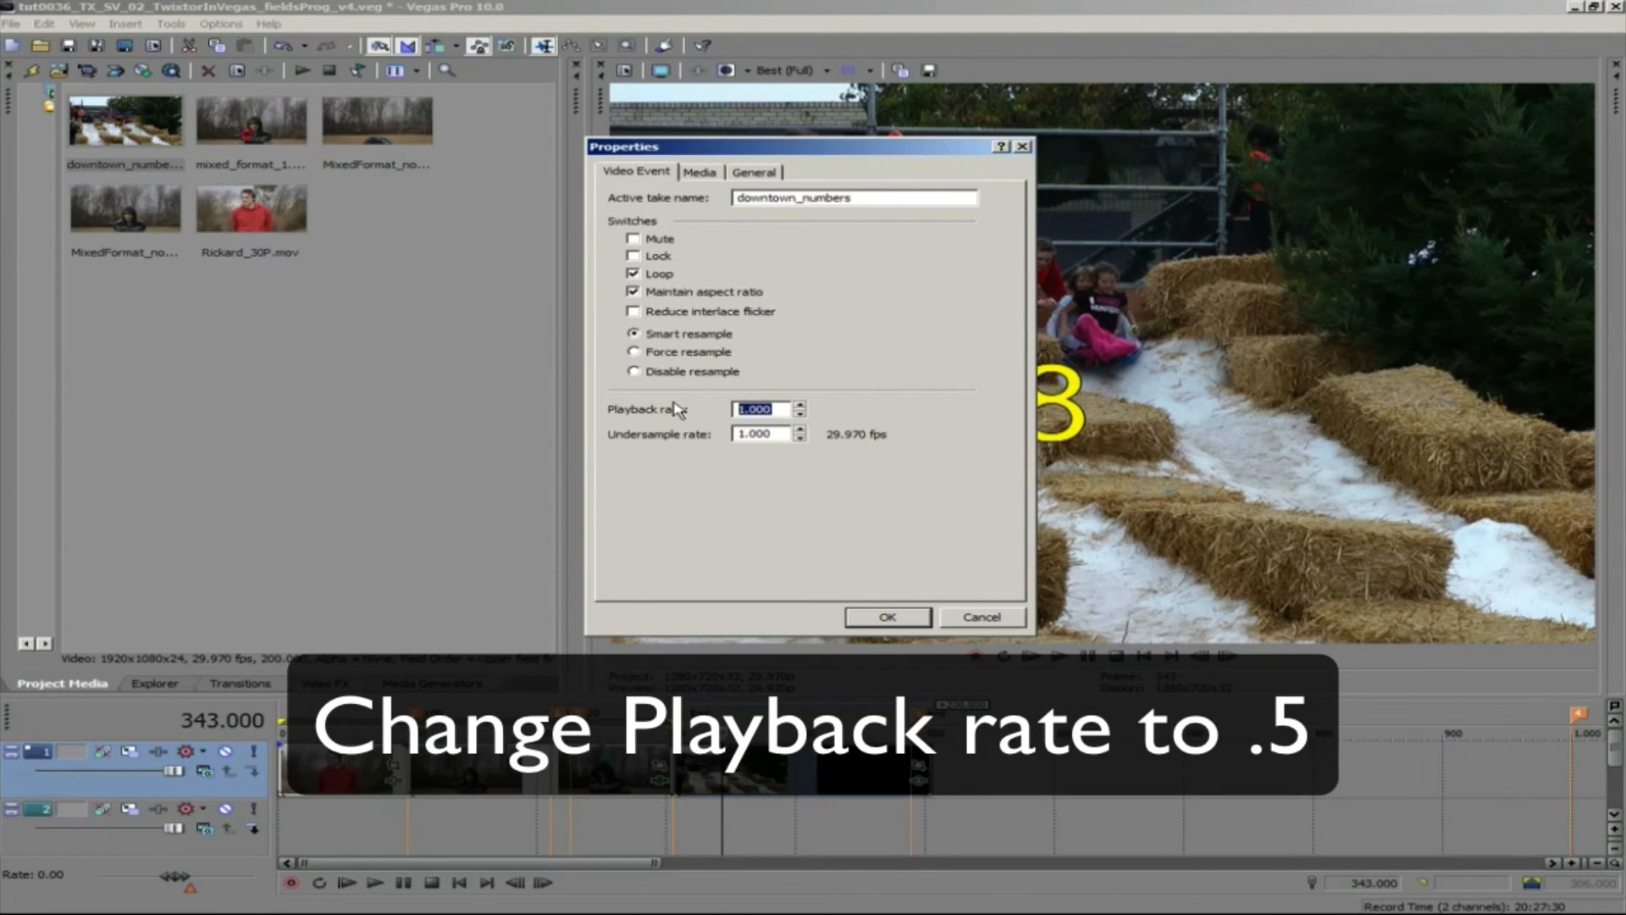
pyautogui.write('.5')
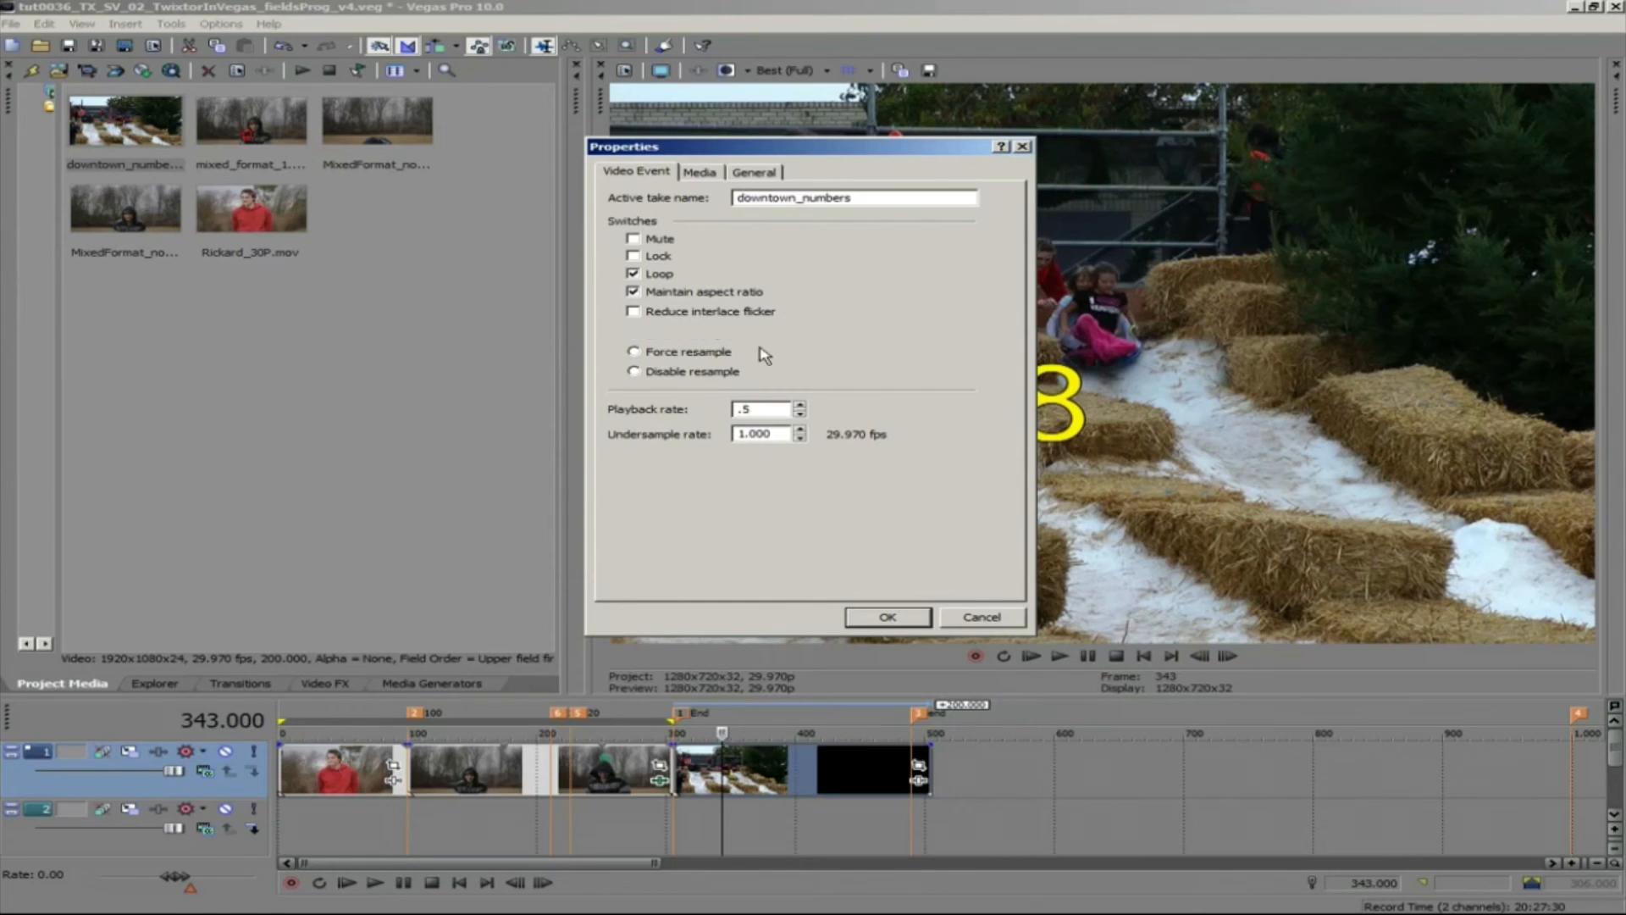
pyautogui.click(700, 171)
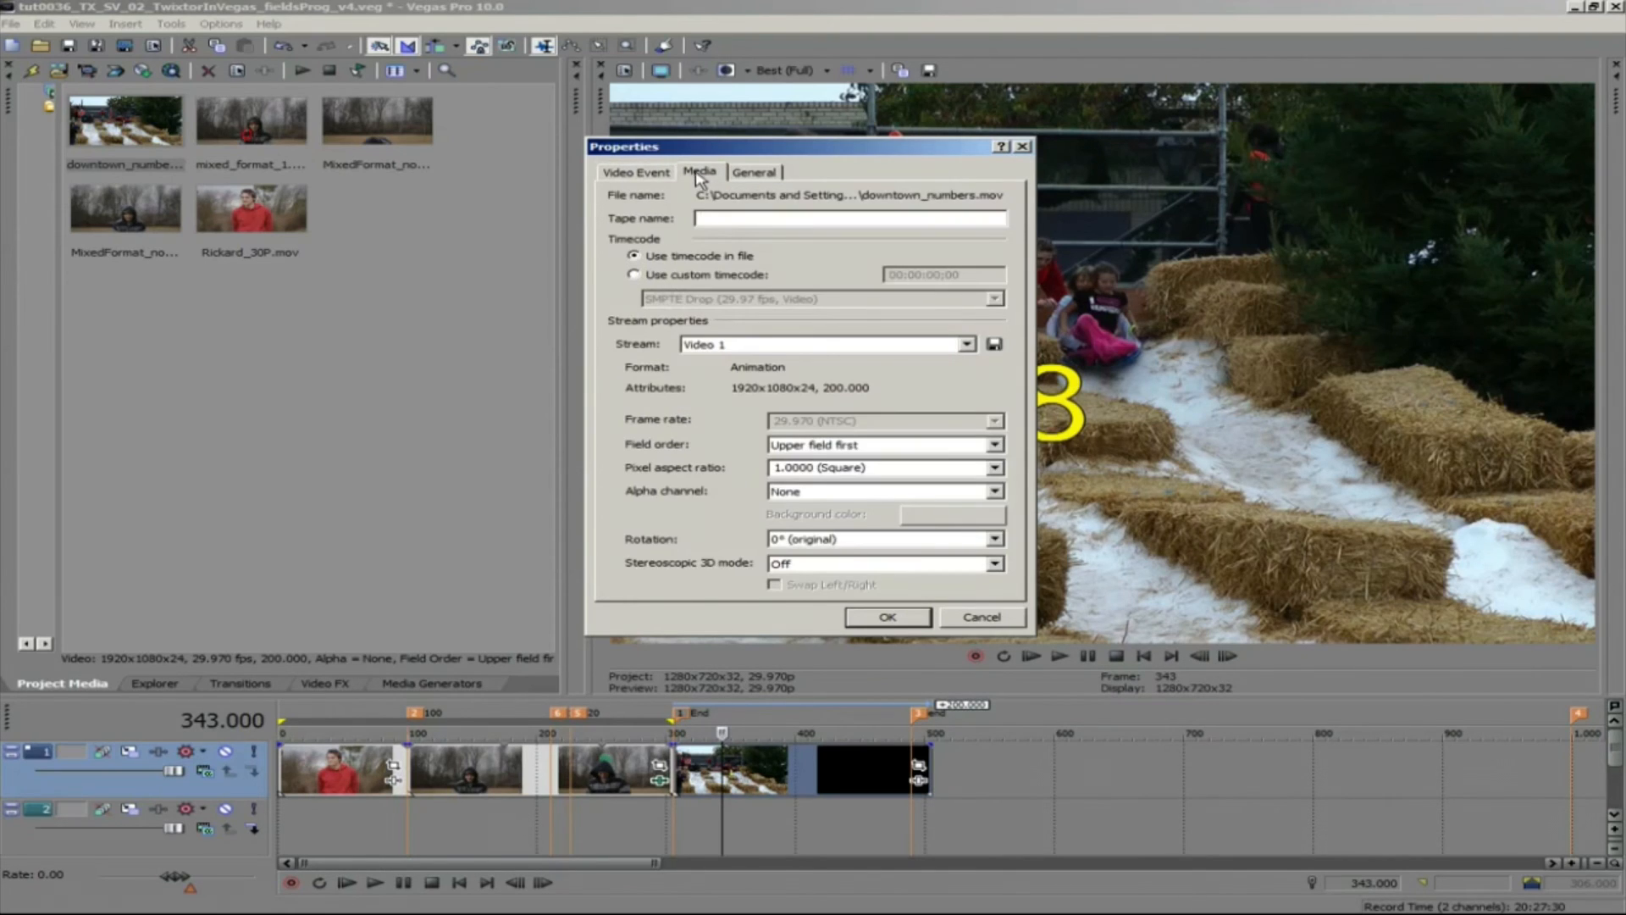
pyautogui.moveTo(860, 454)
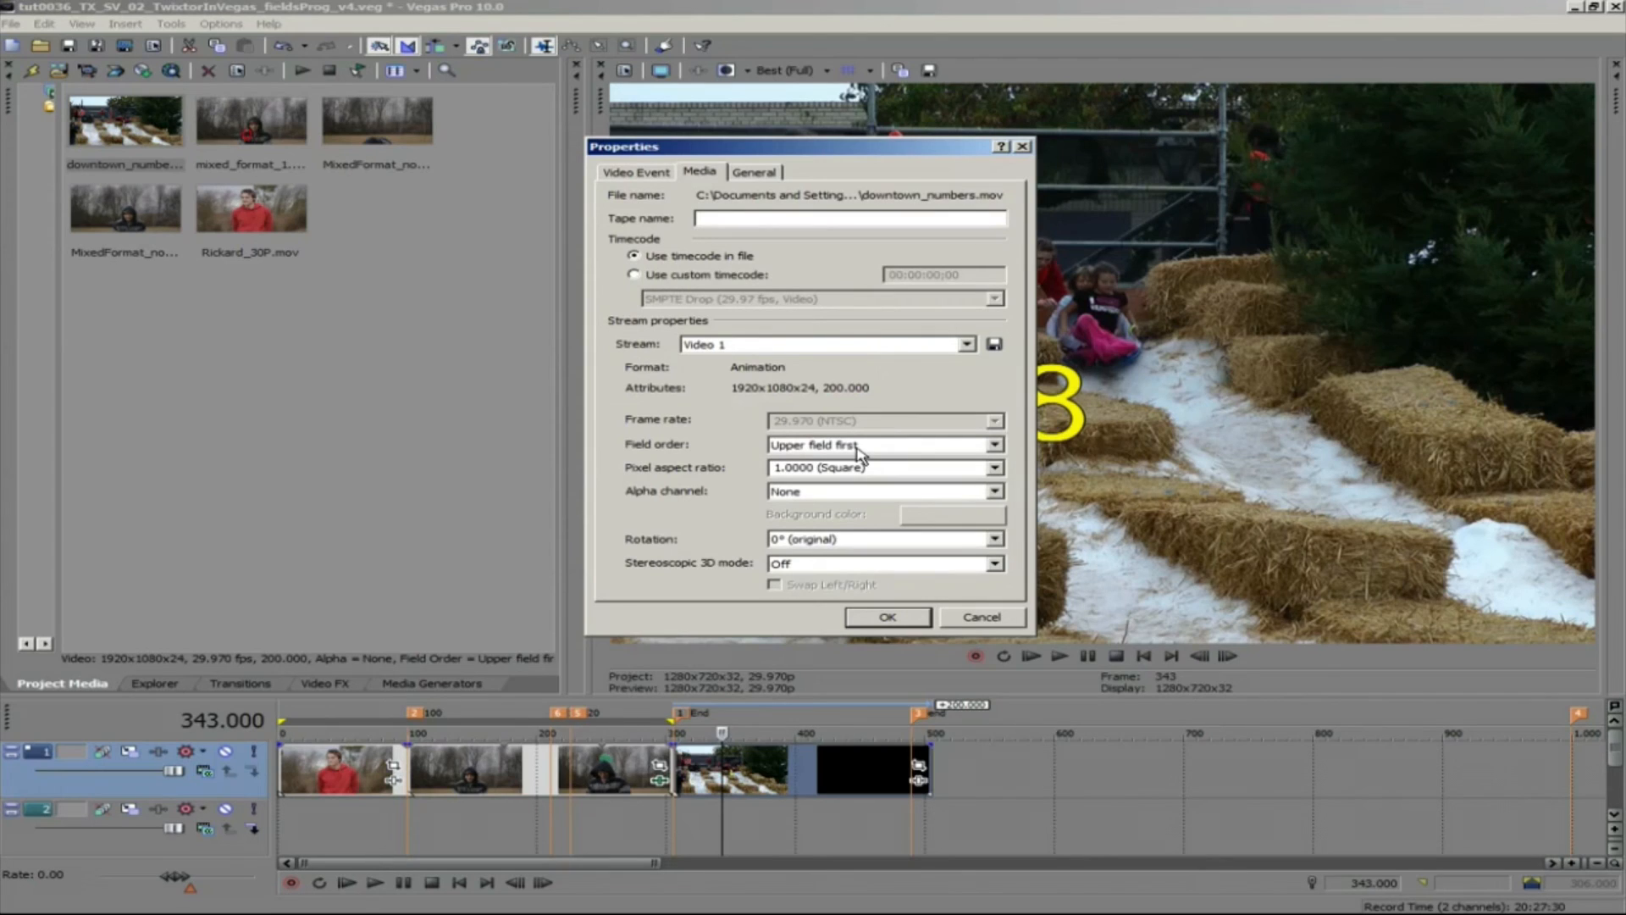
pyautogui.click(847, 218)
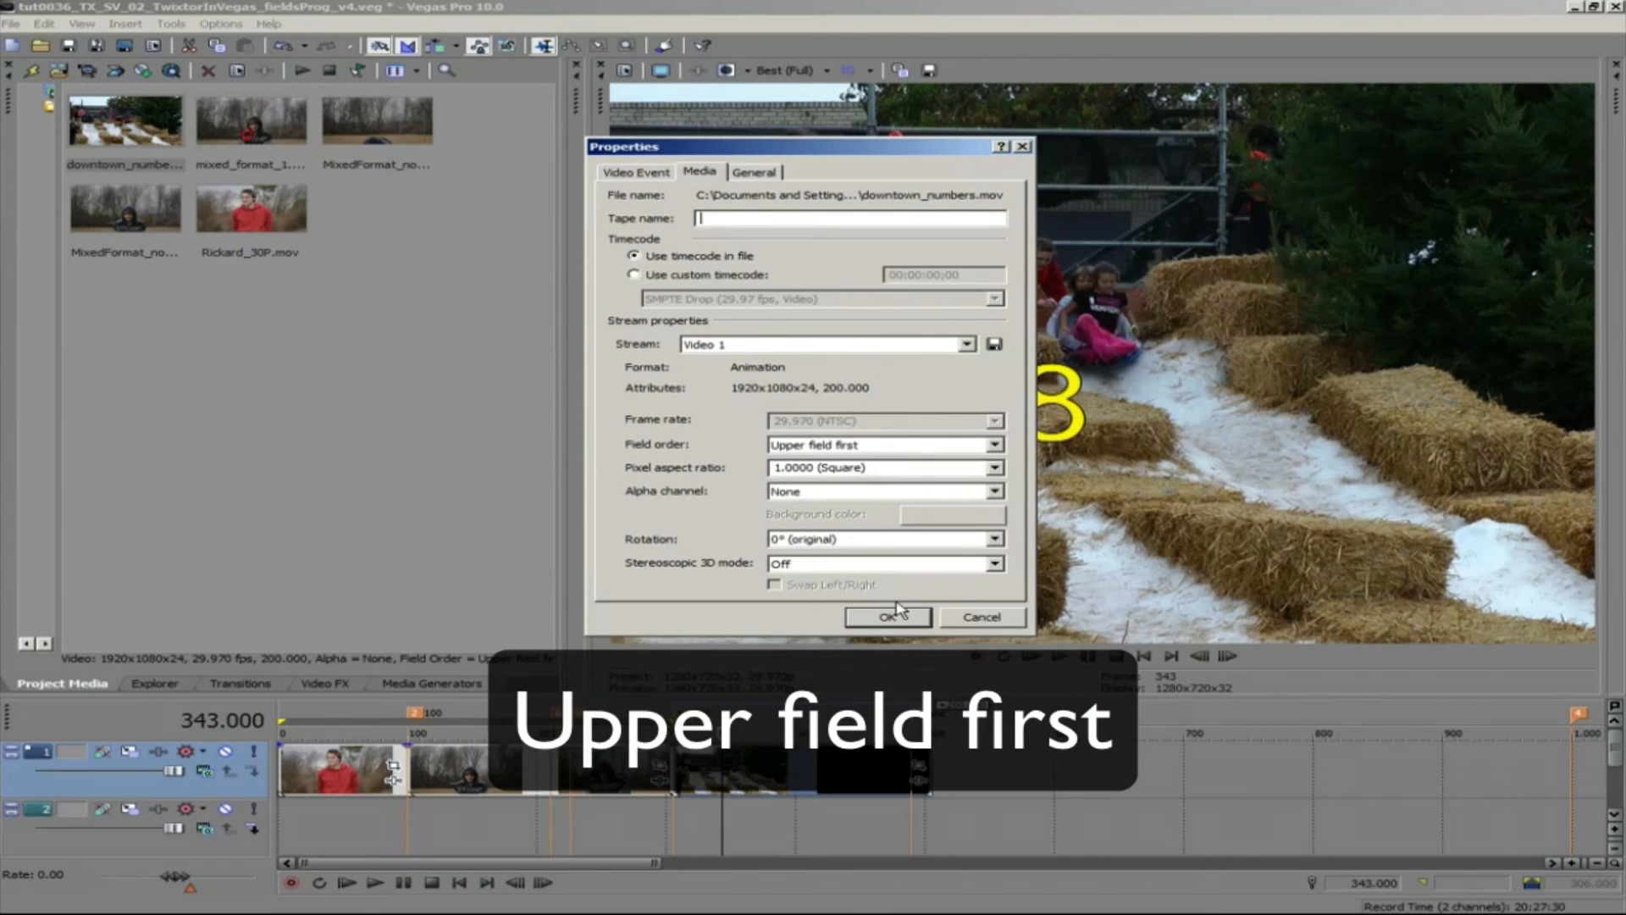
pyautogui.click(886, 617)
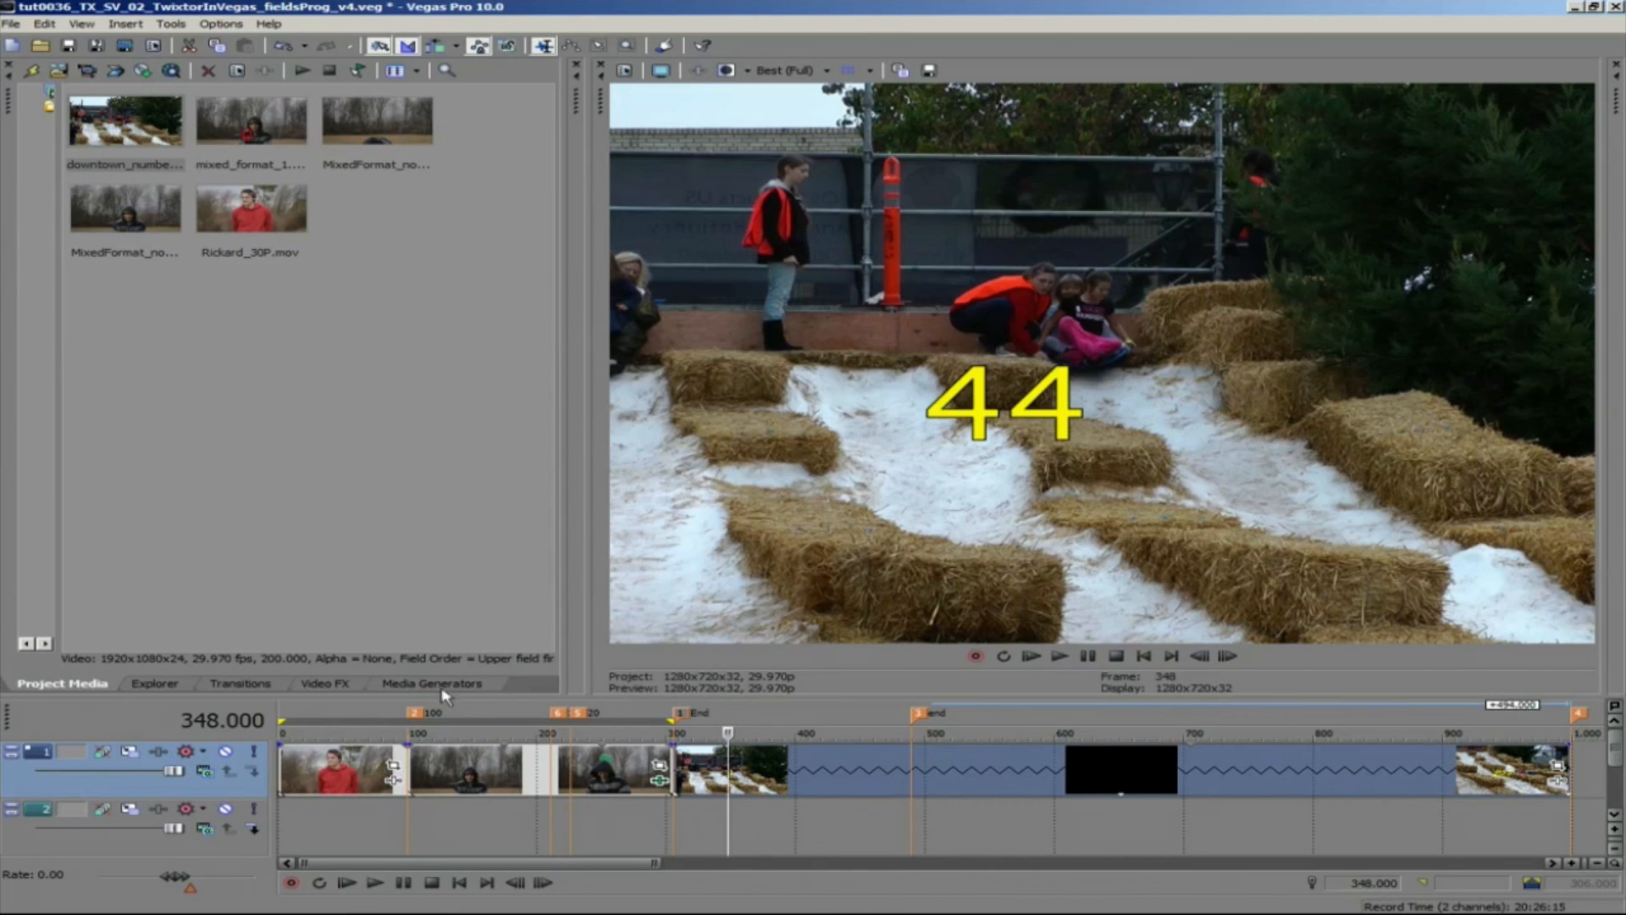
# Set the clip's Twixtor Speed % to 50 and choose Tools > Preview in Player
pyautogui.click(325, 683)
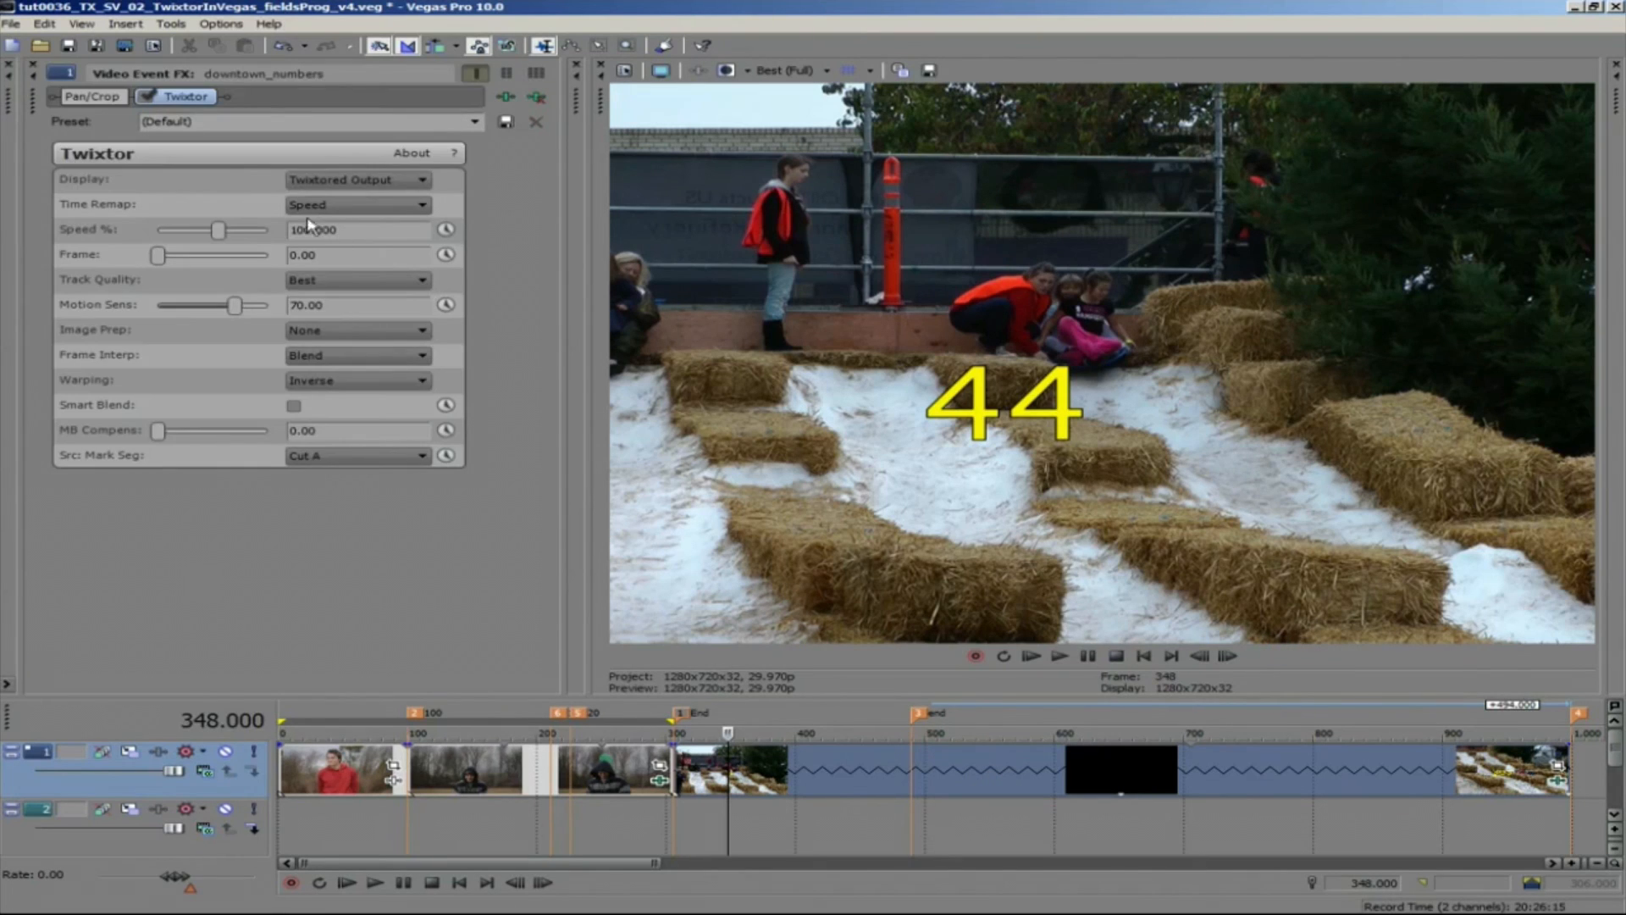
pyautogui.write('5')
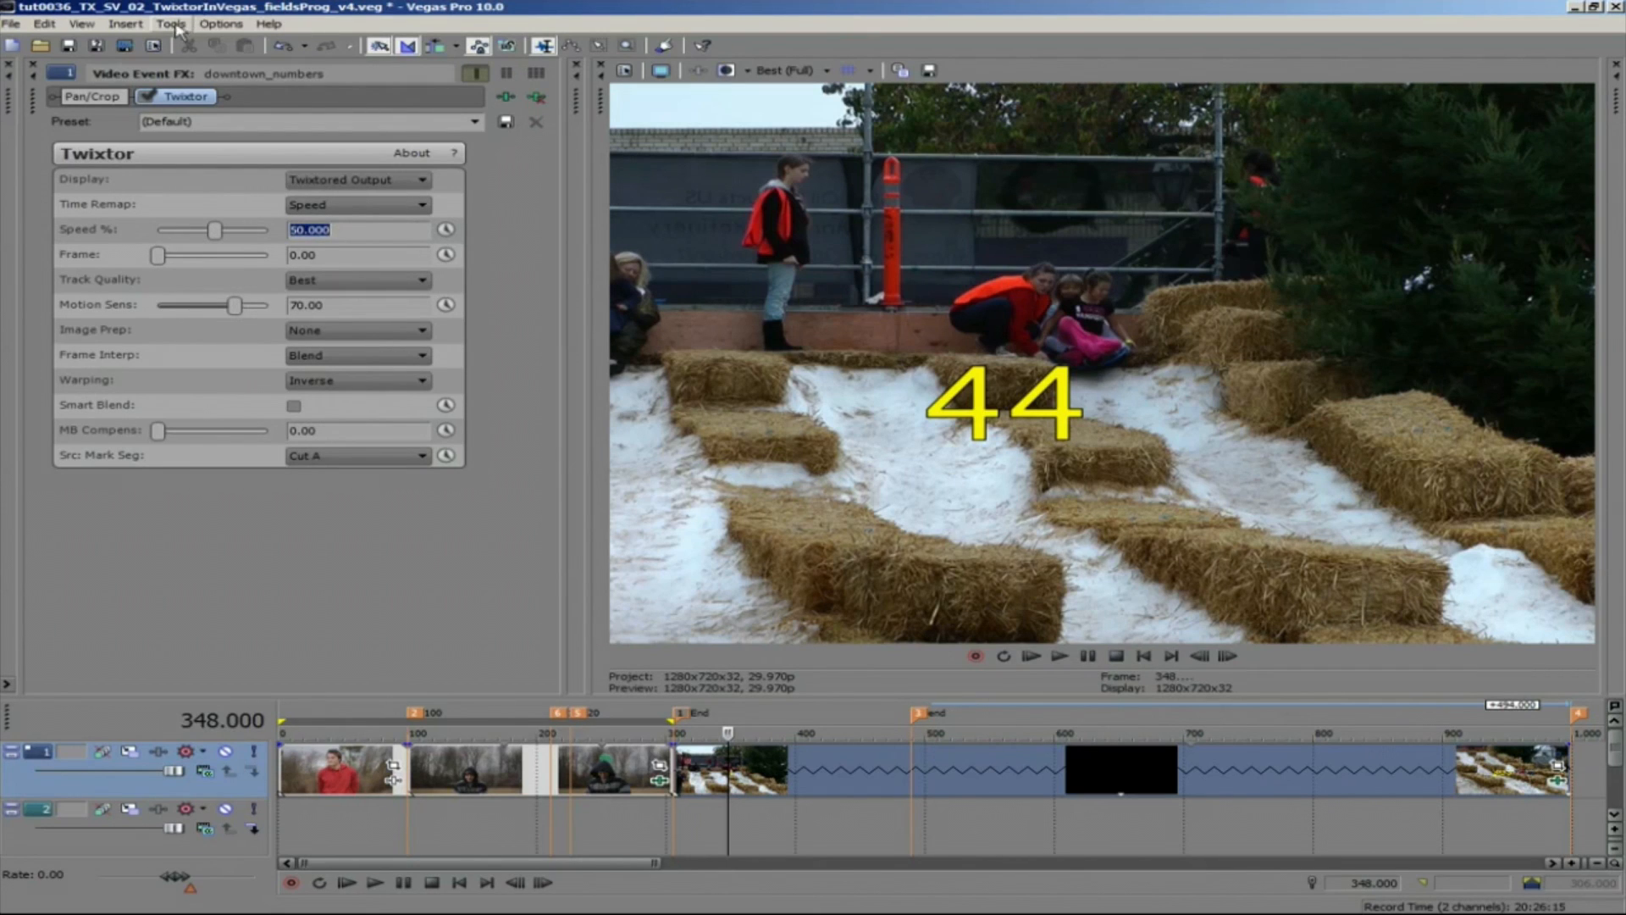
pyautogui.click(170, 24)
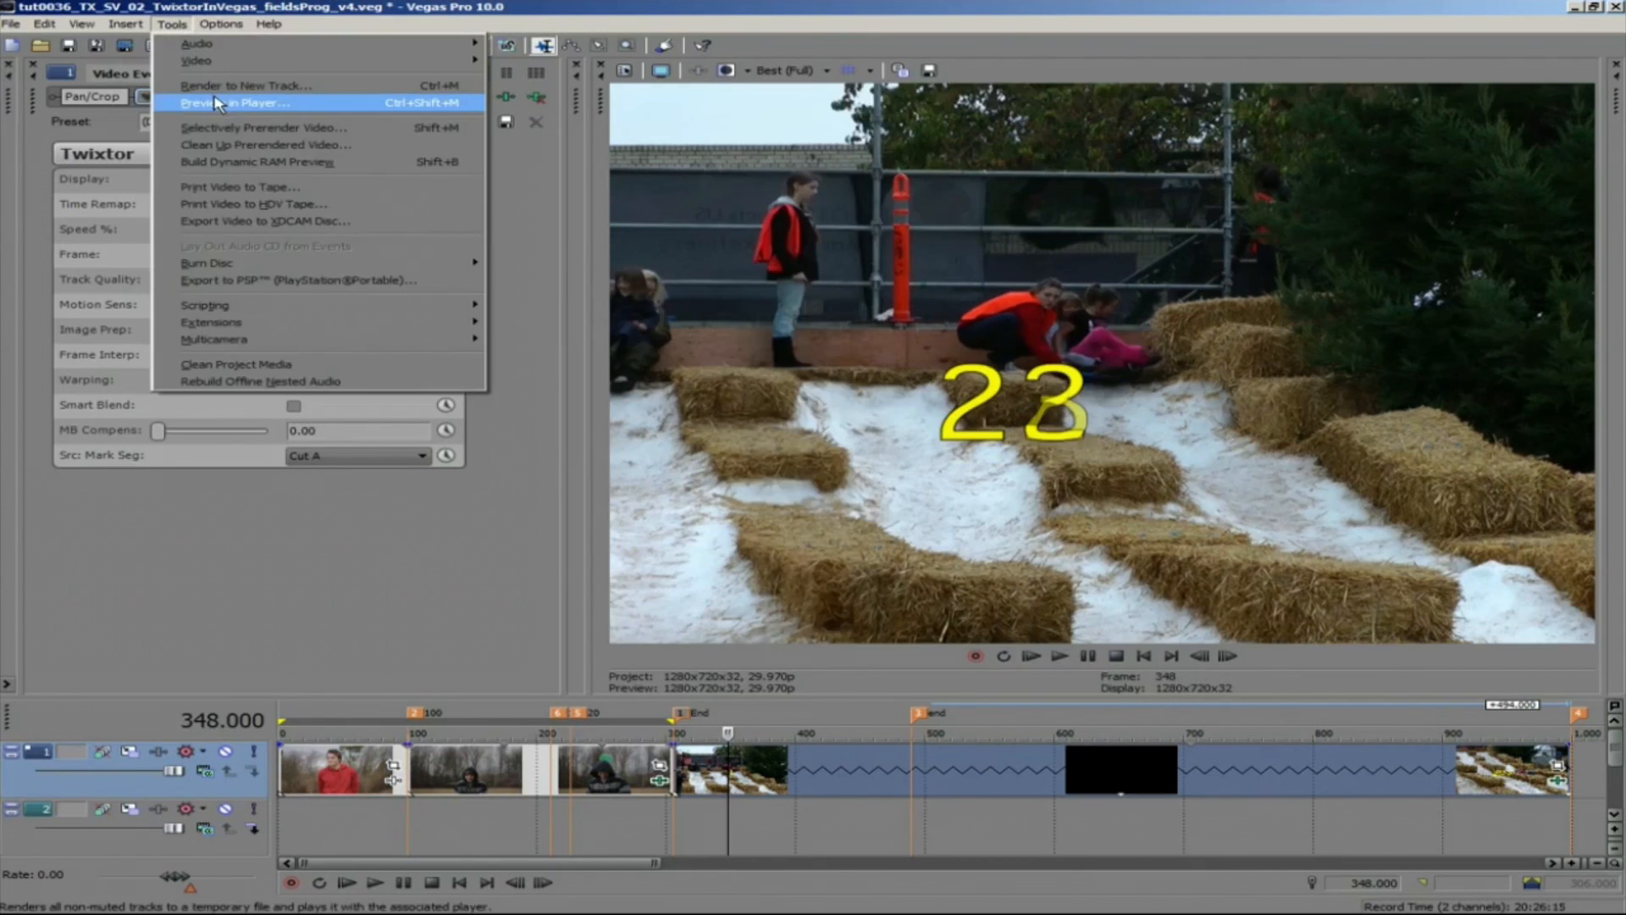
pyautogui.click(234, 103)
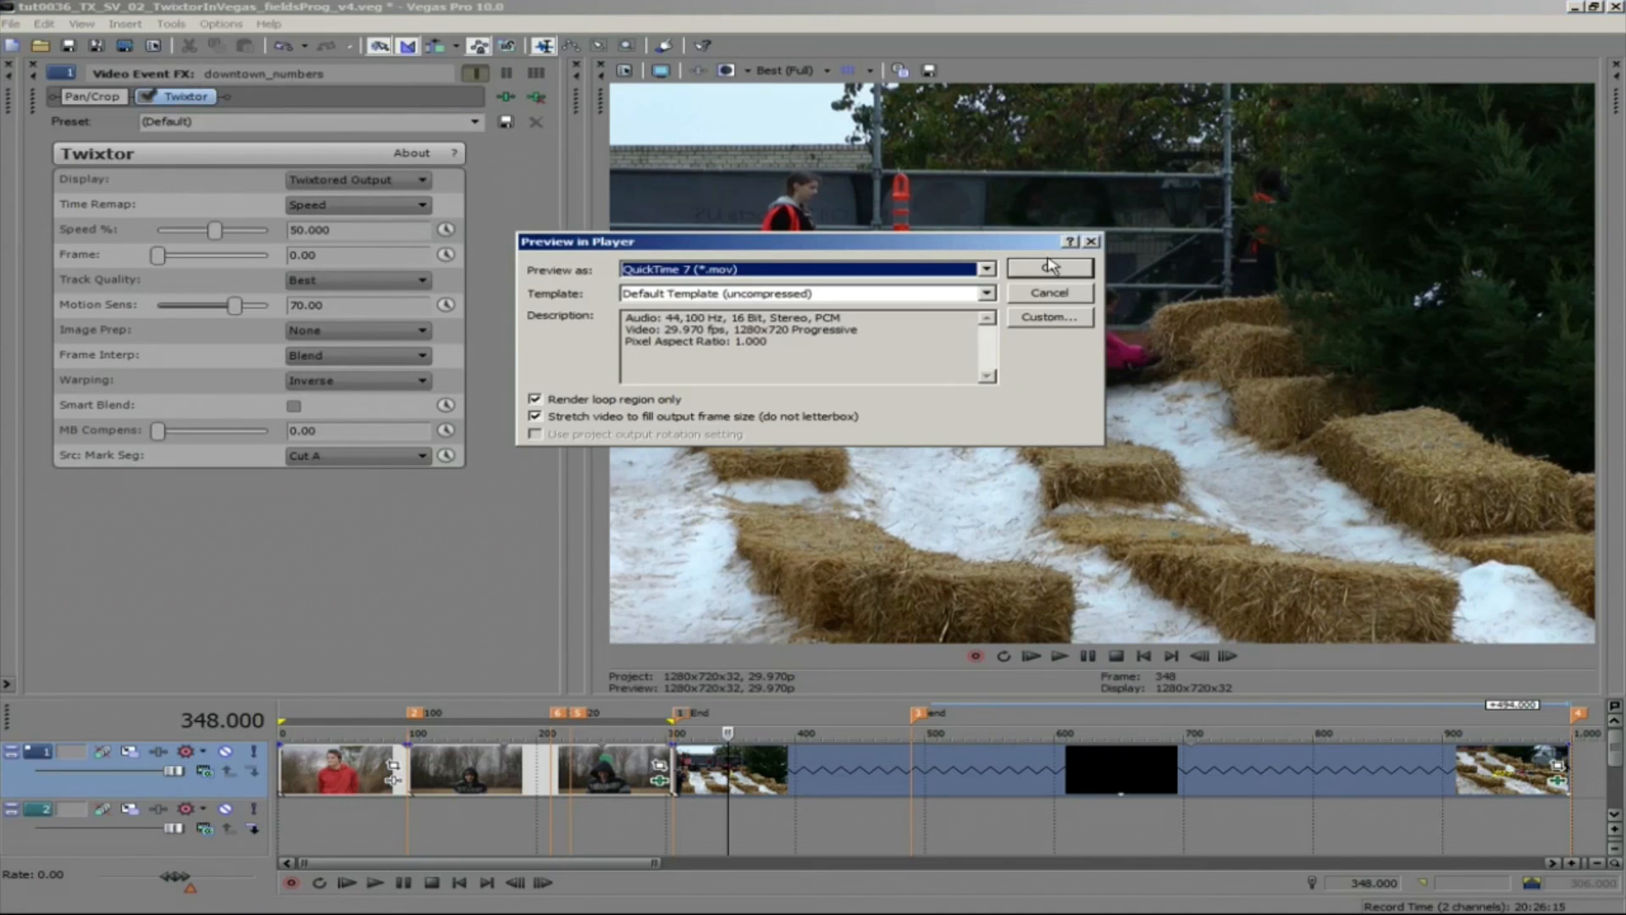